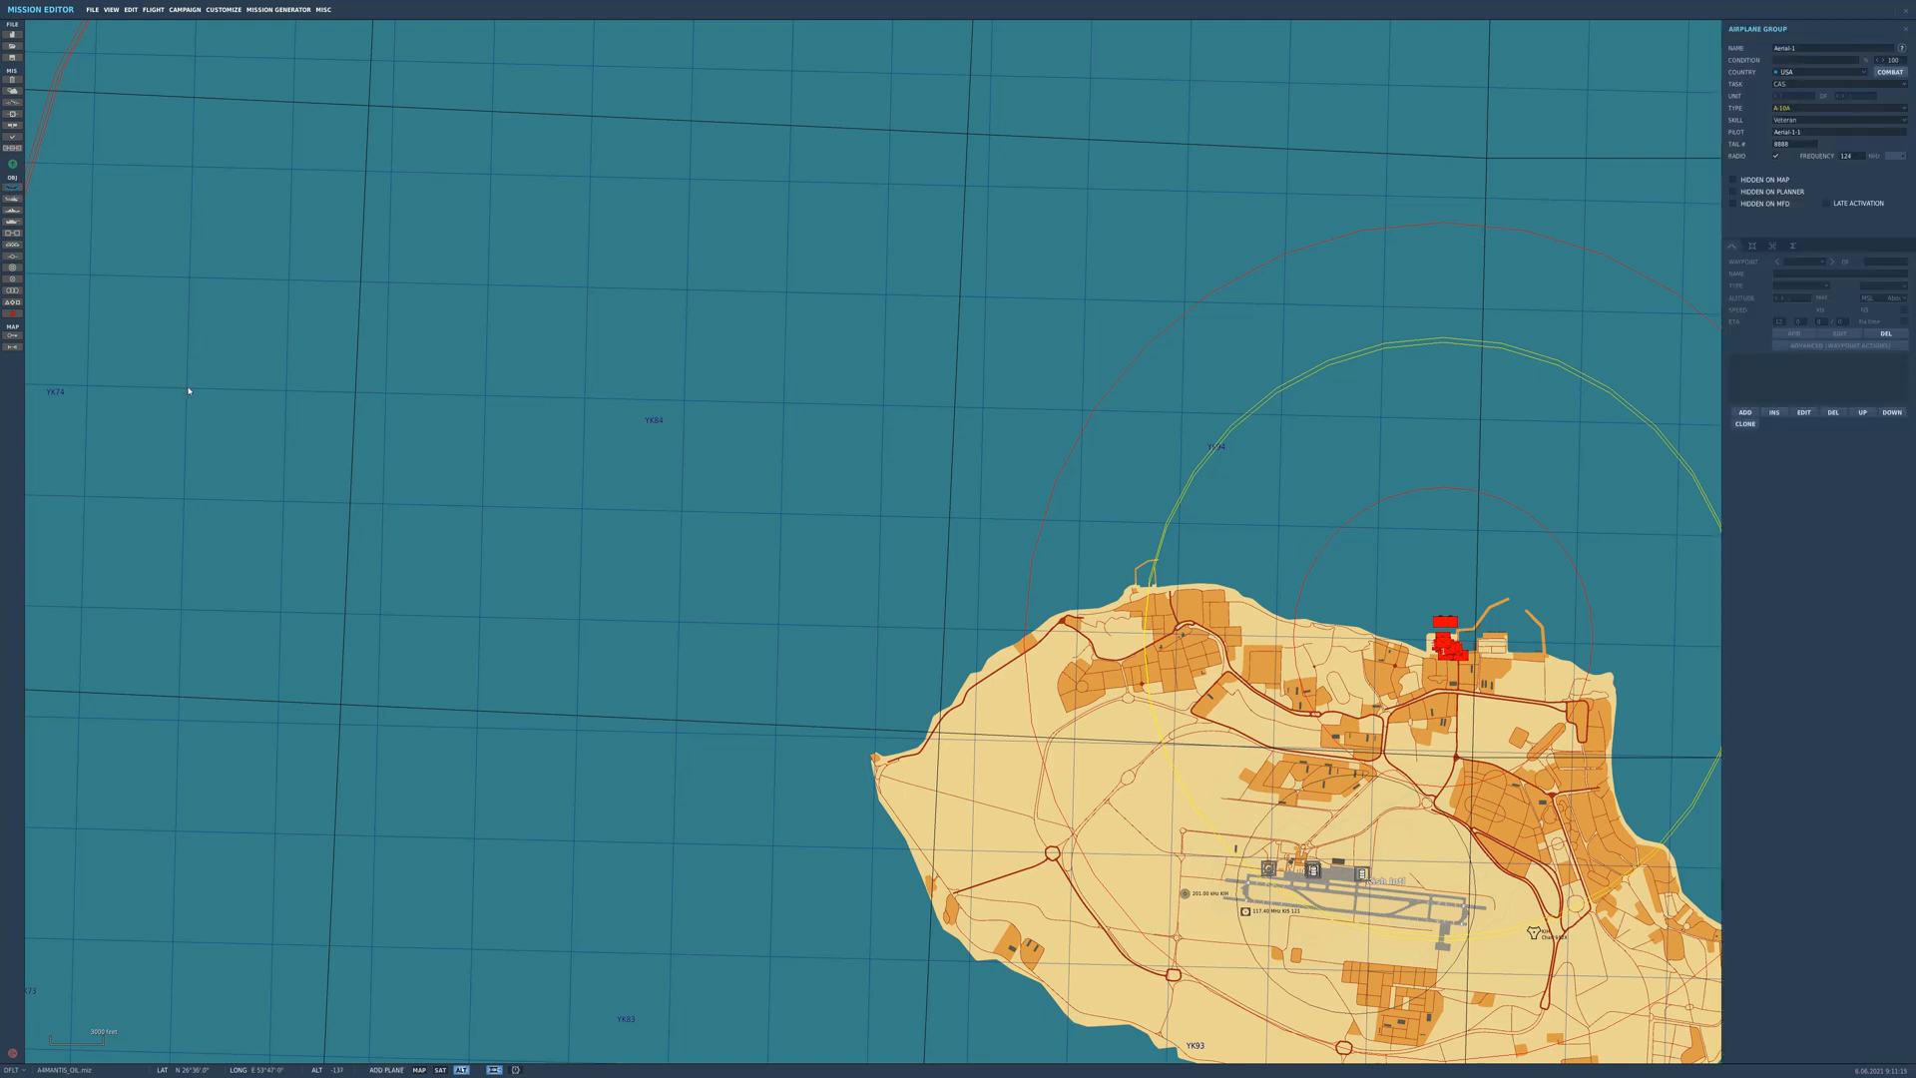
Step: Place a USA A-4E-C Skyhawk airplane group over the sea west of the island
click(186, 390)
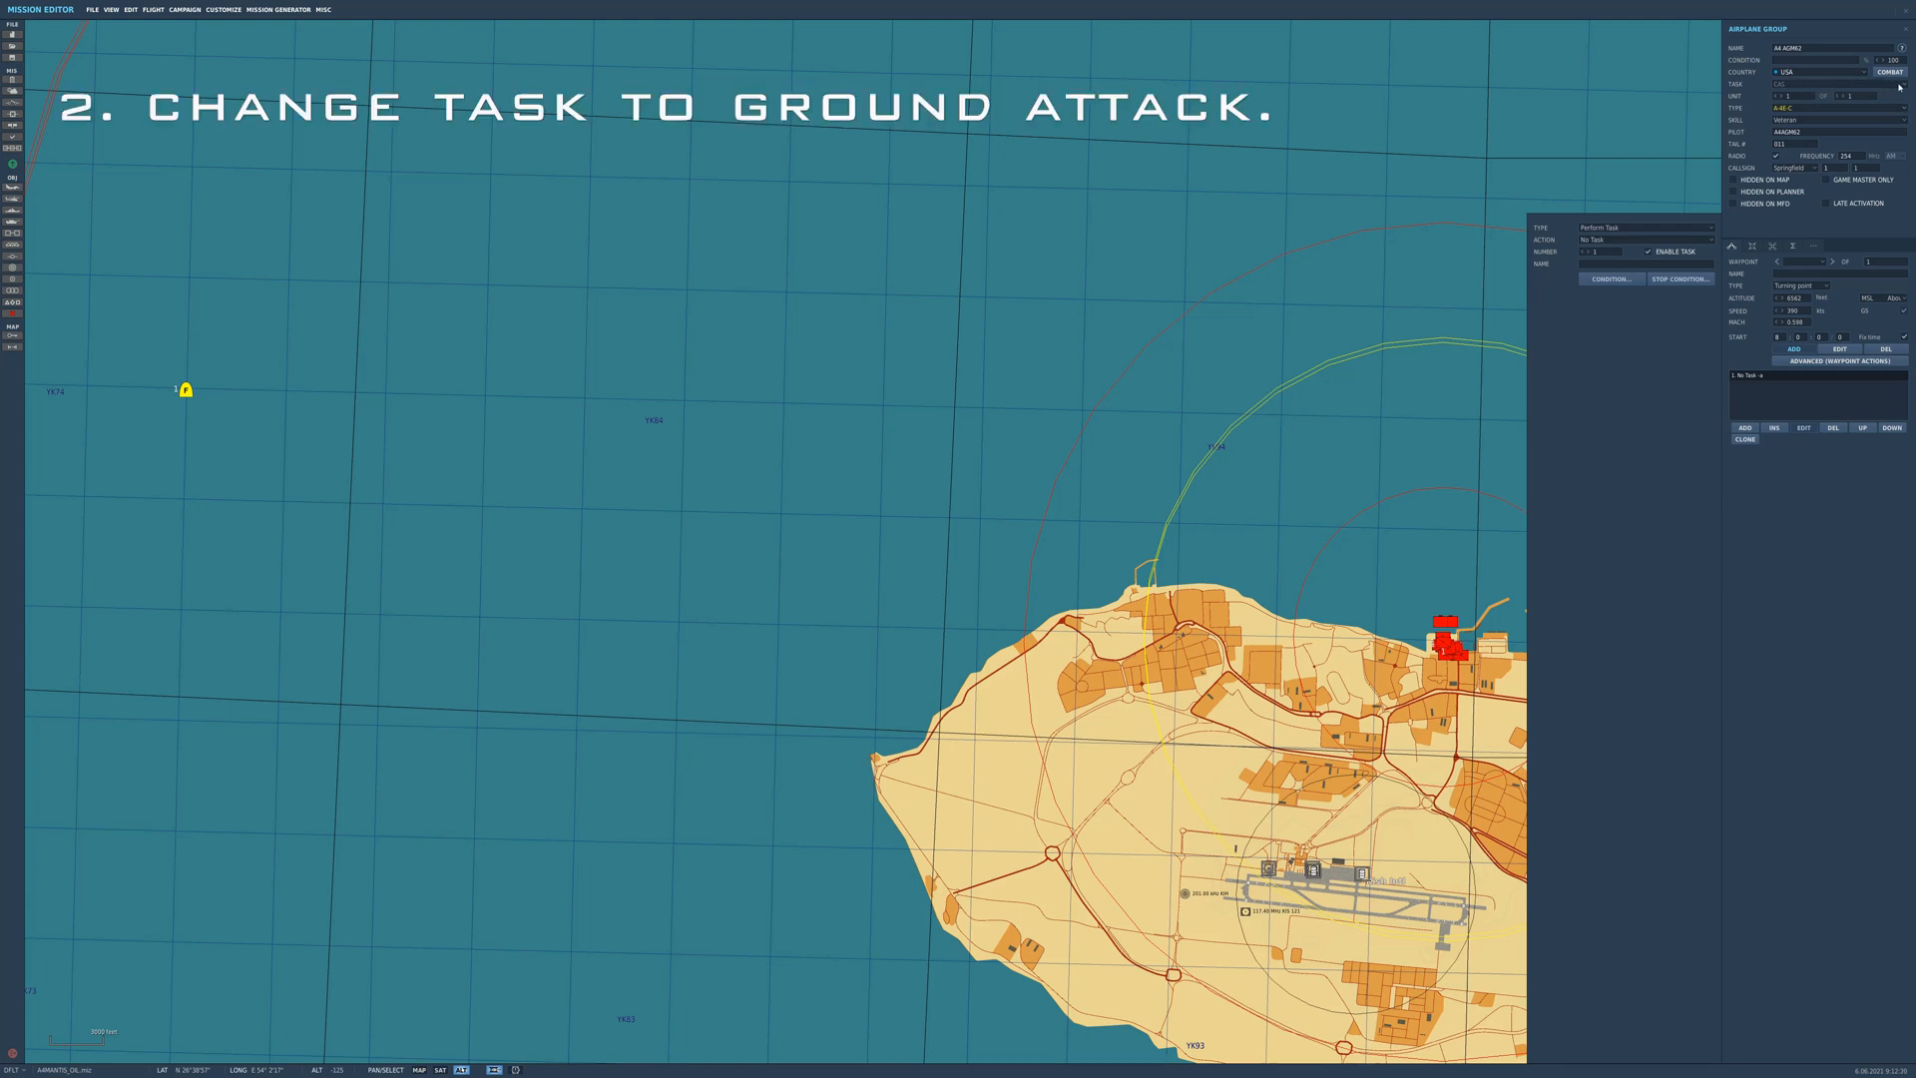
Step: Choose Ground Attack as the Skyhawk group's task in the Airplane Group panel
click(1819, 83)
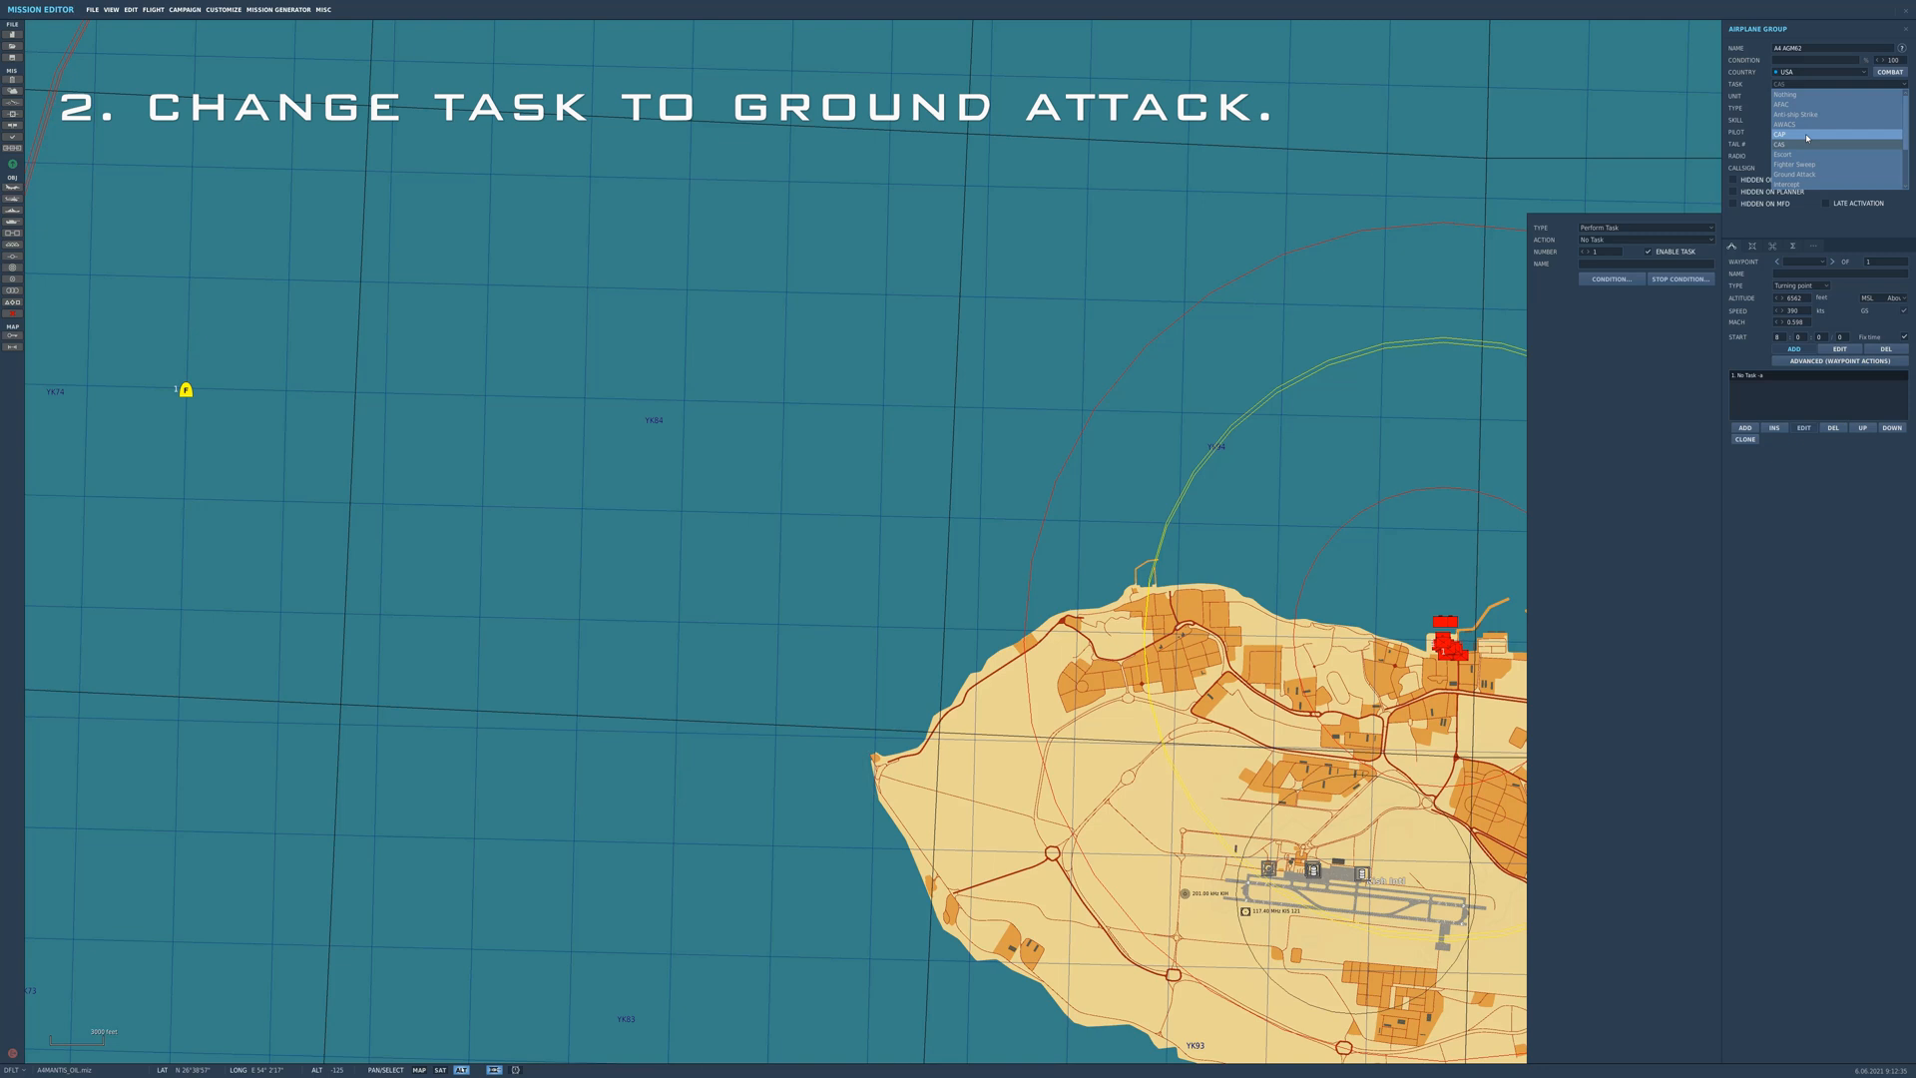
click(1813, 139)
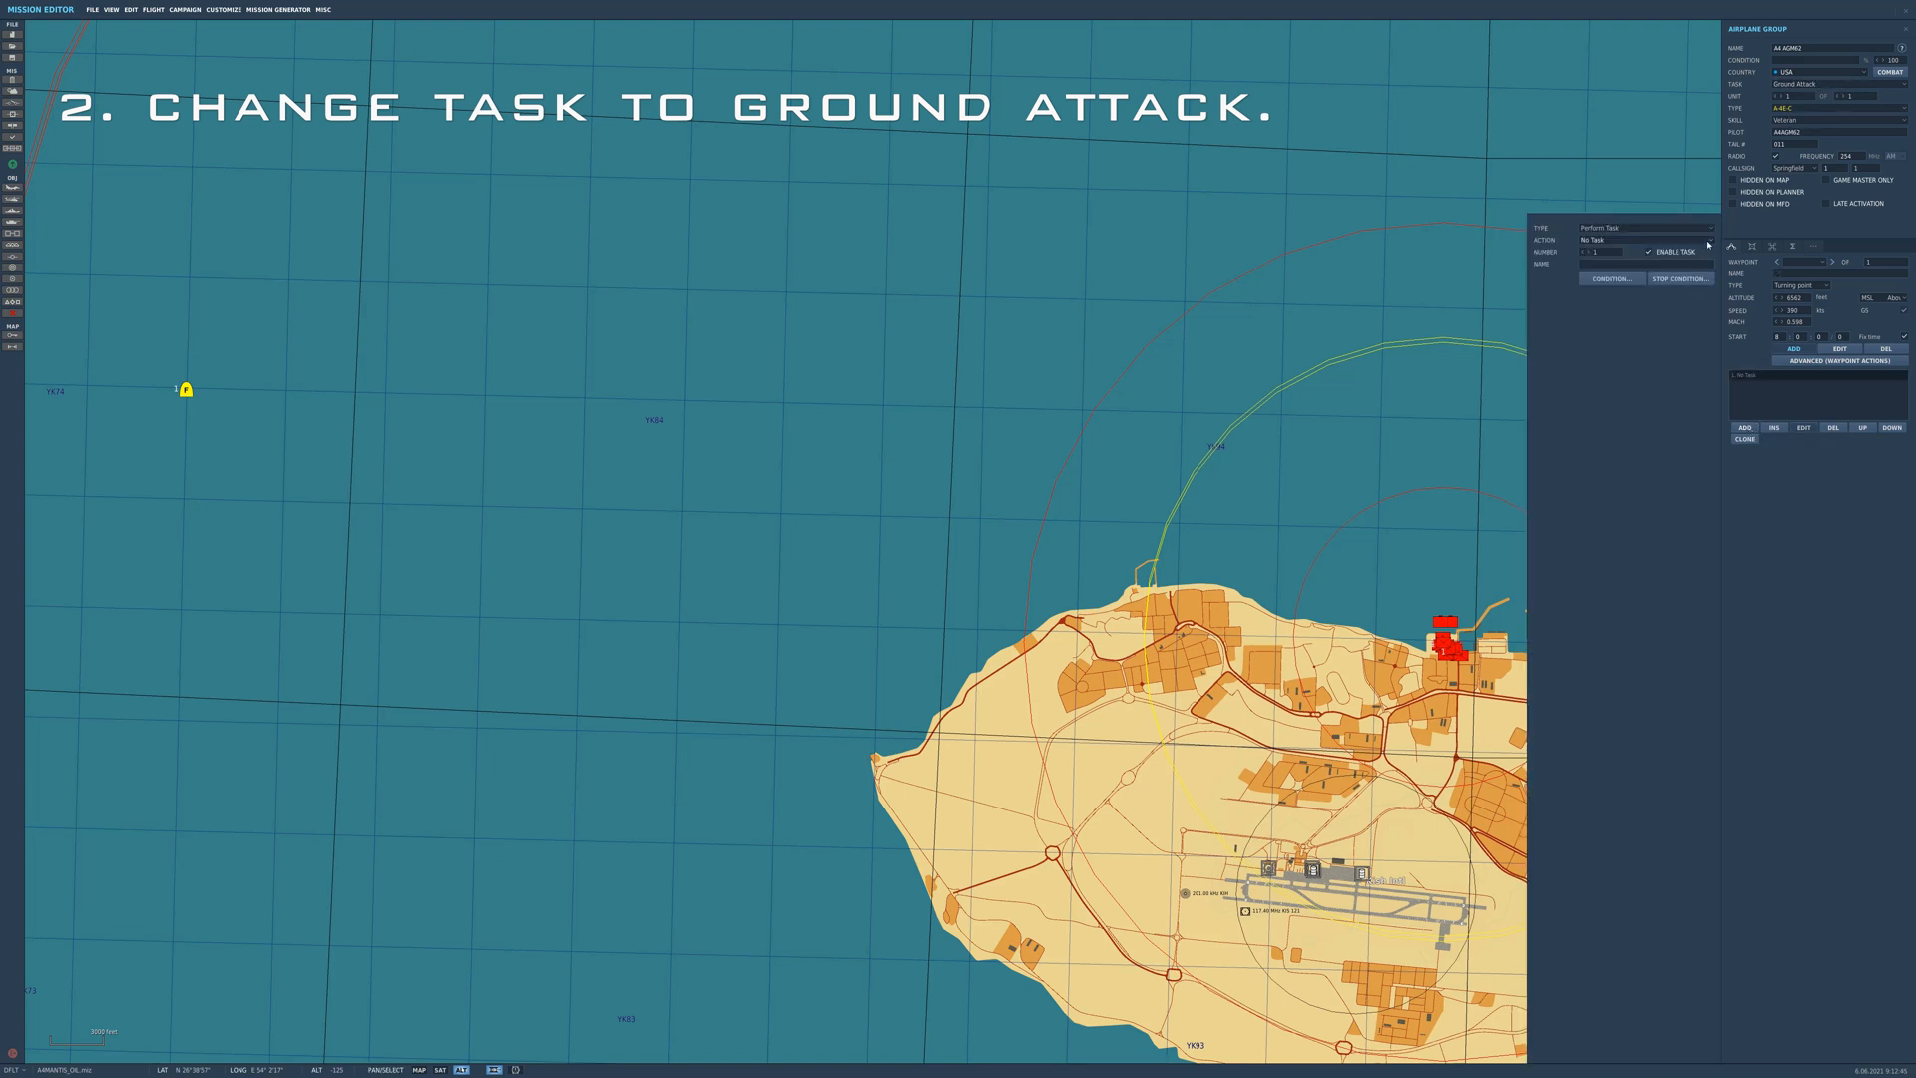
click(1645, 239)
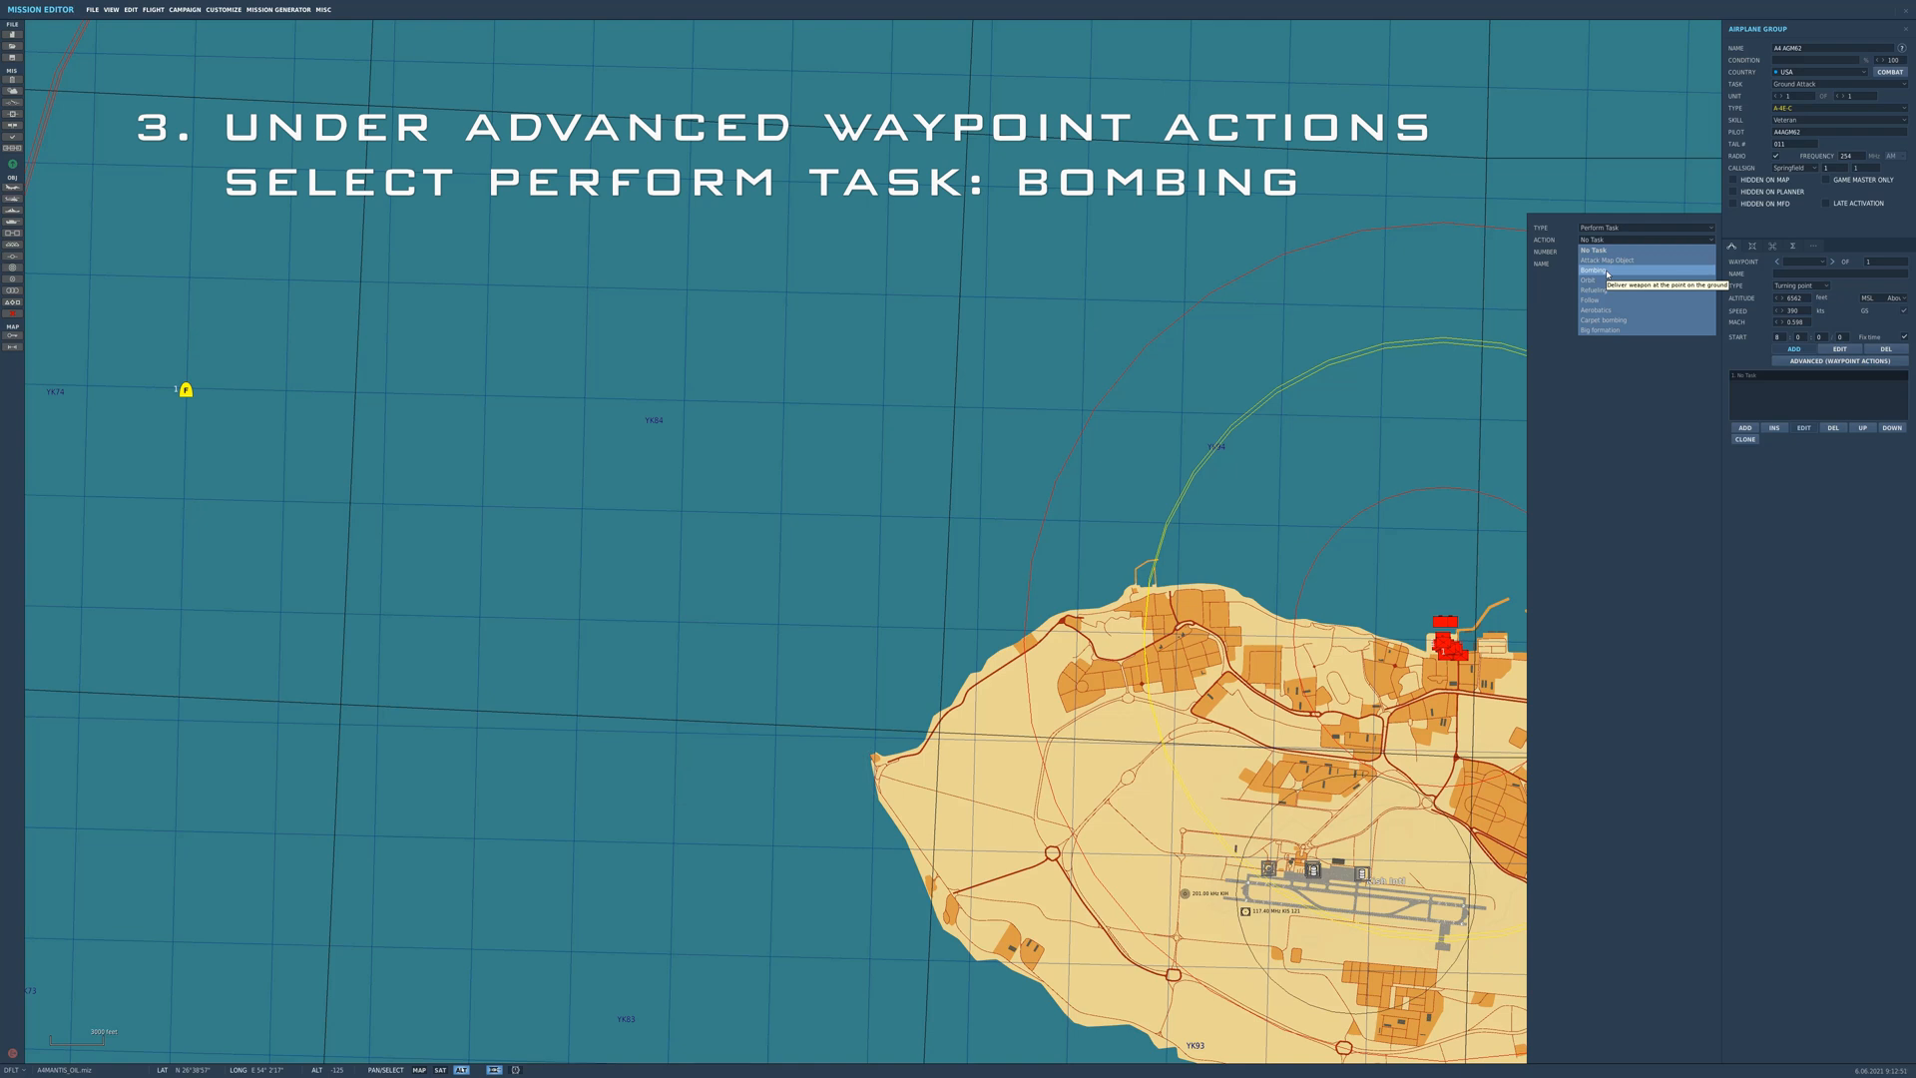
Step: Select Bombing as the waypoint's Perform Task action
click(1602, 268)
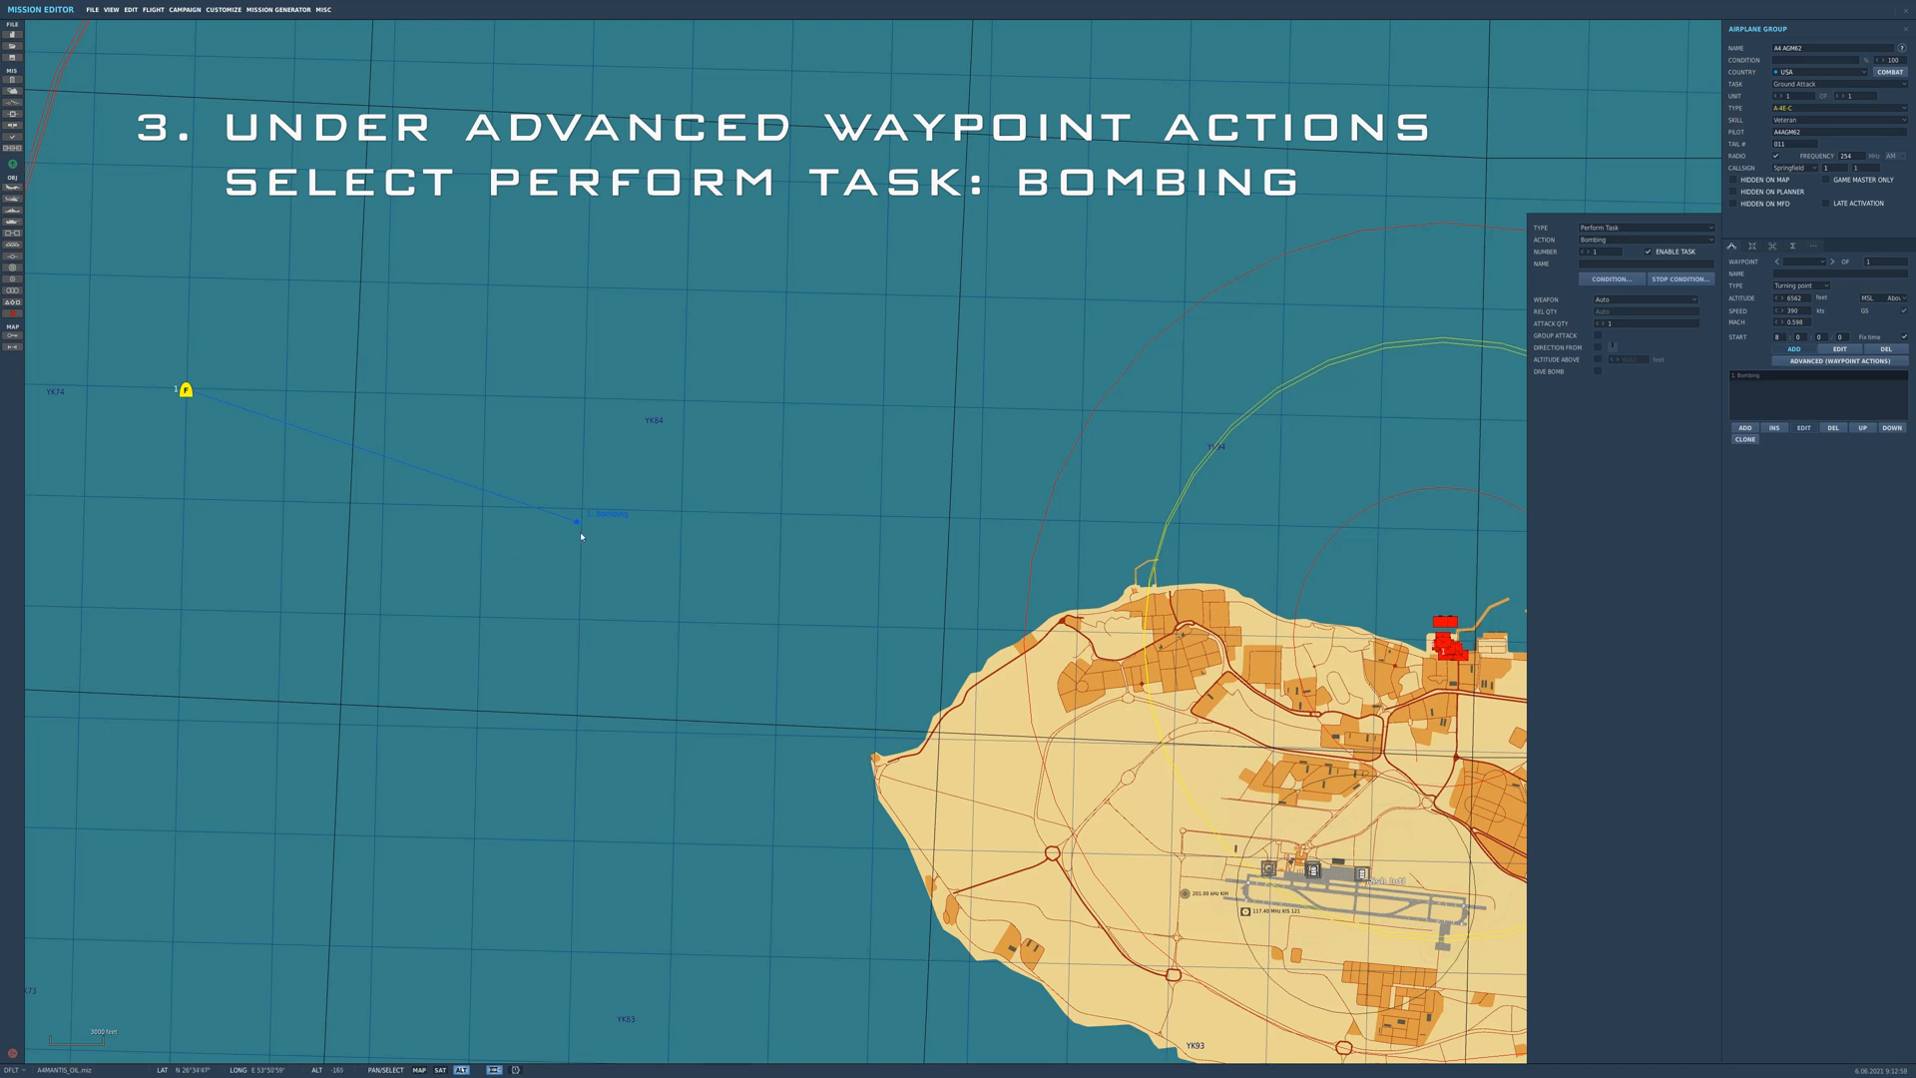
mouse_move(576, 523)
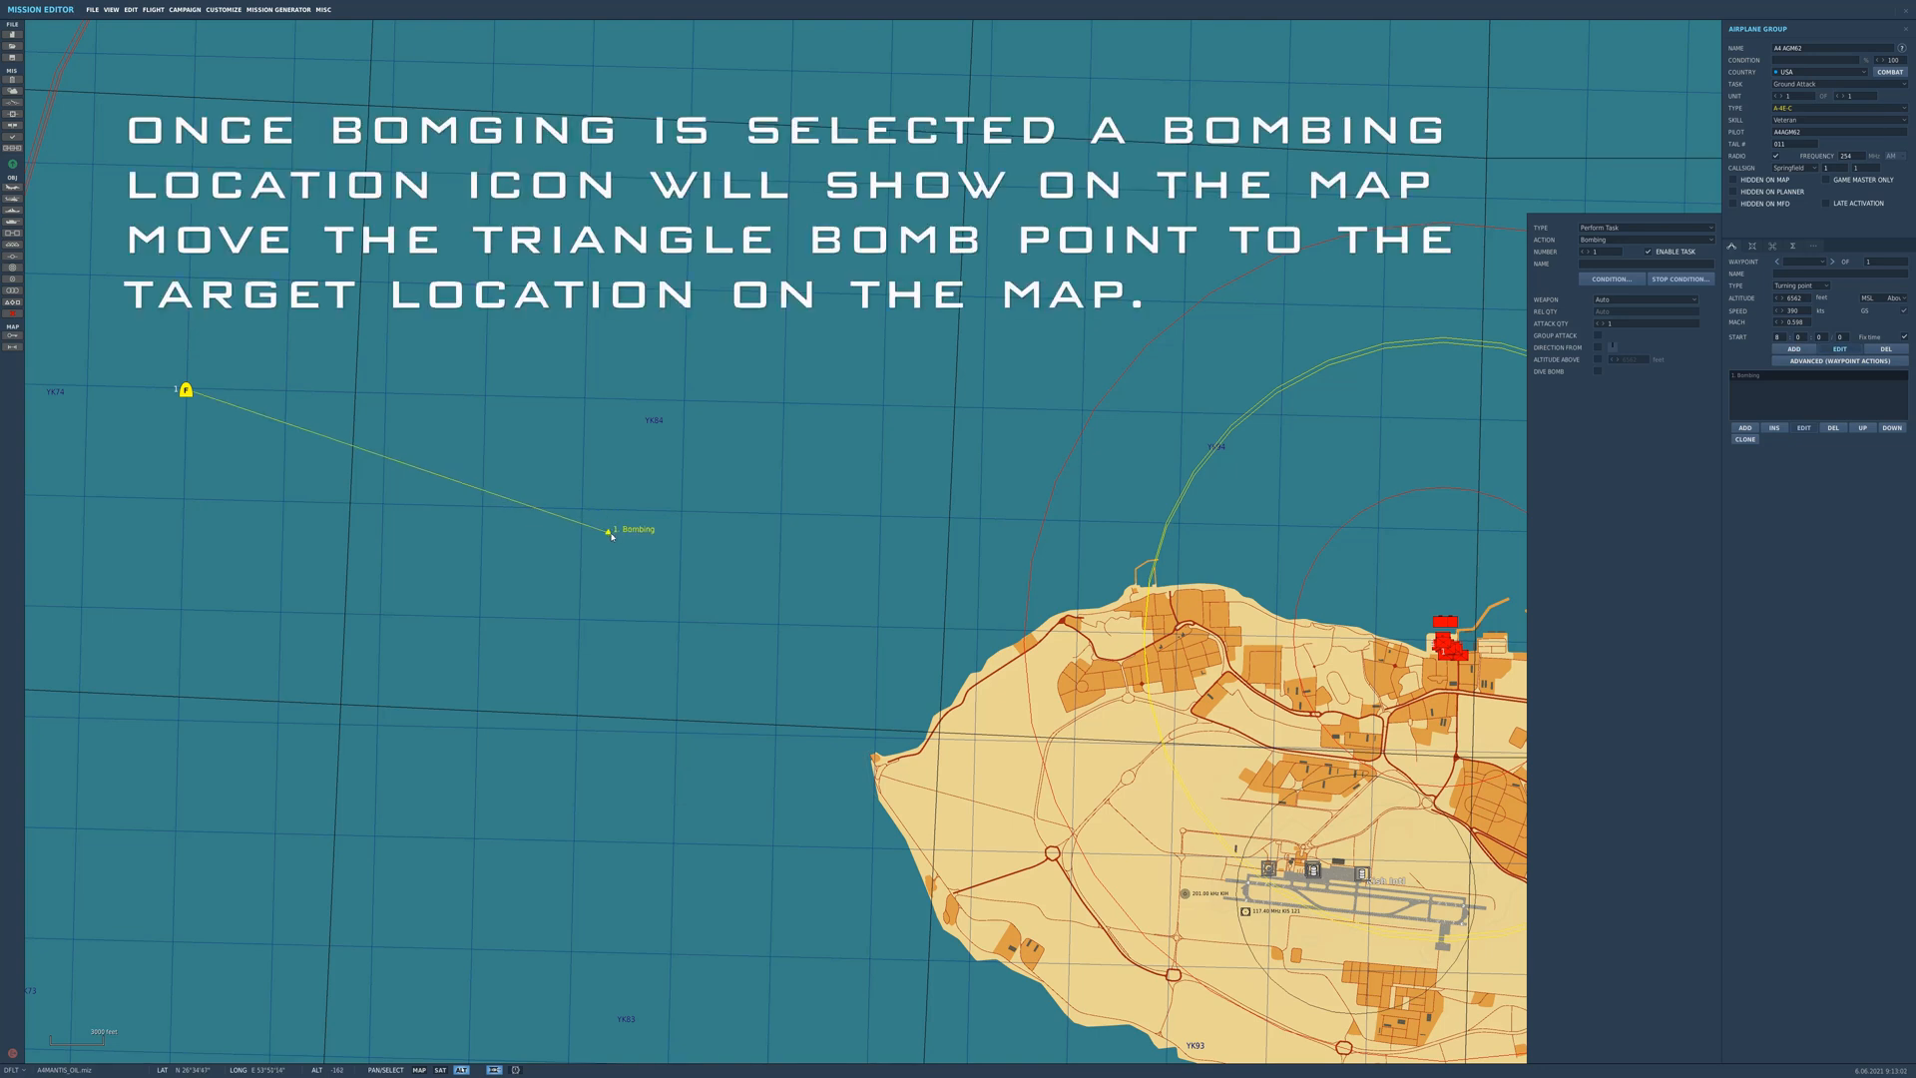
Step: Drag the triangle bombing point onto the harbor target on the island's north coast
drag(609, 530, 1436, 623)
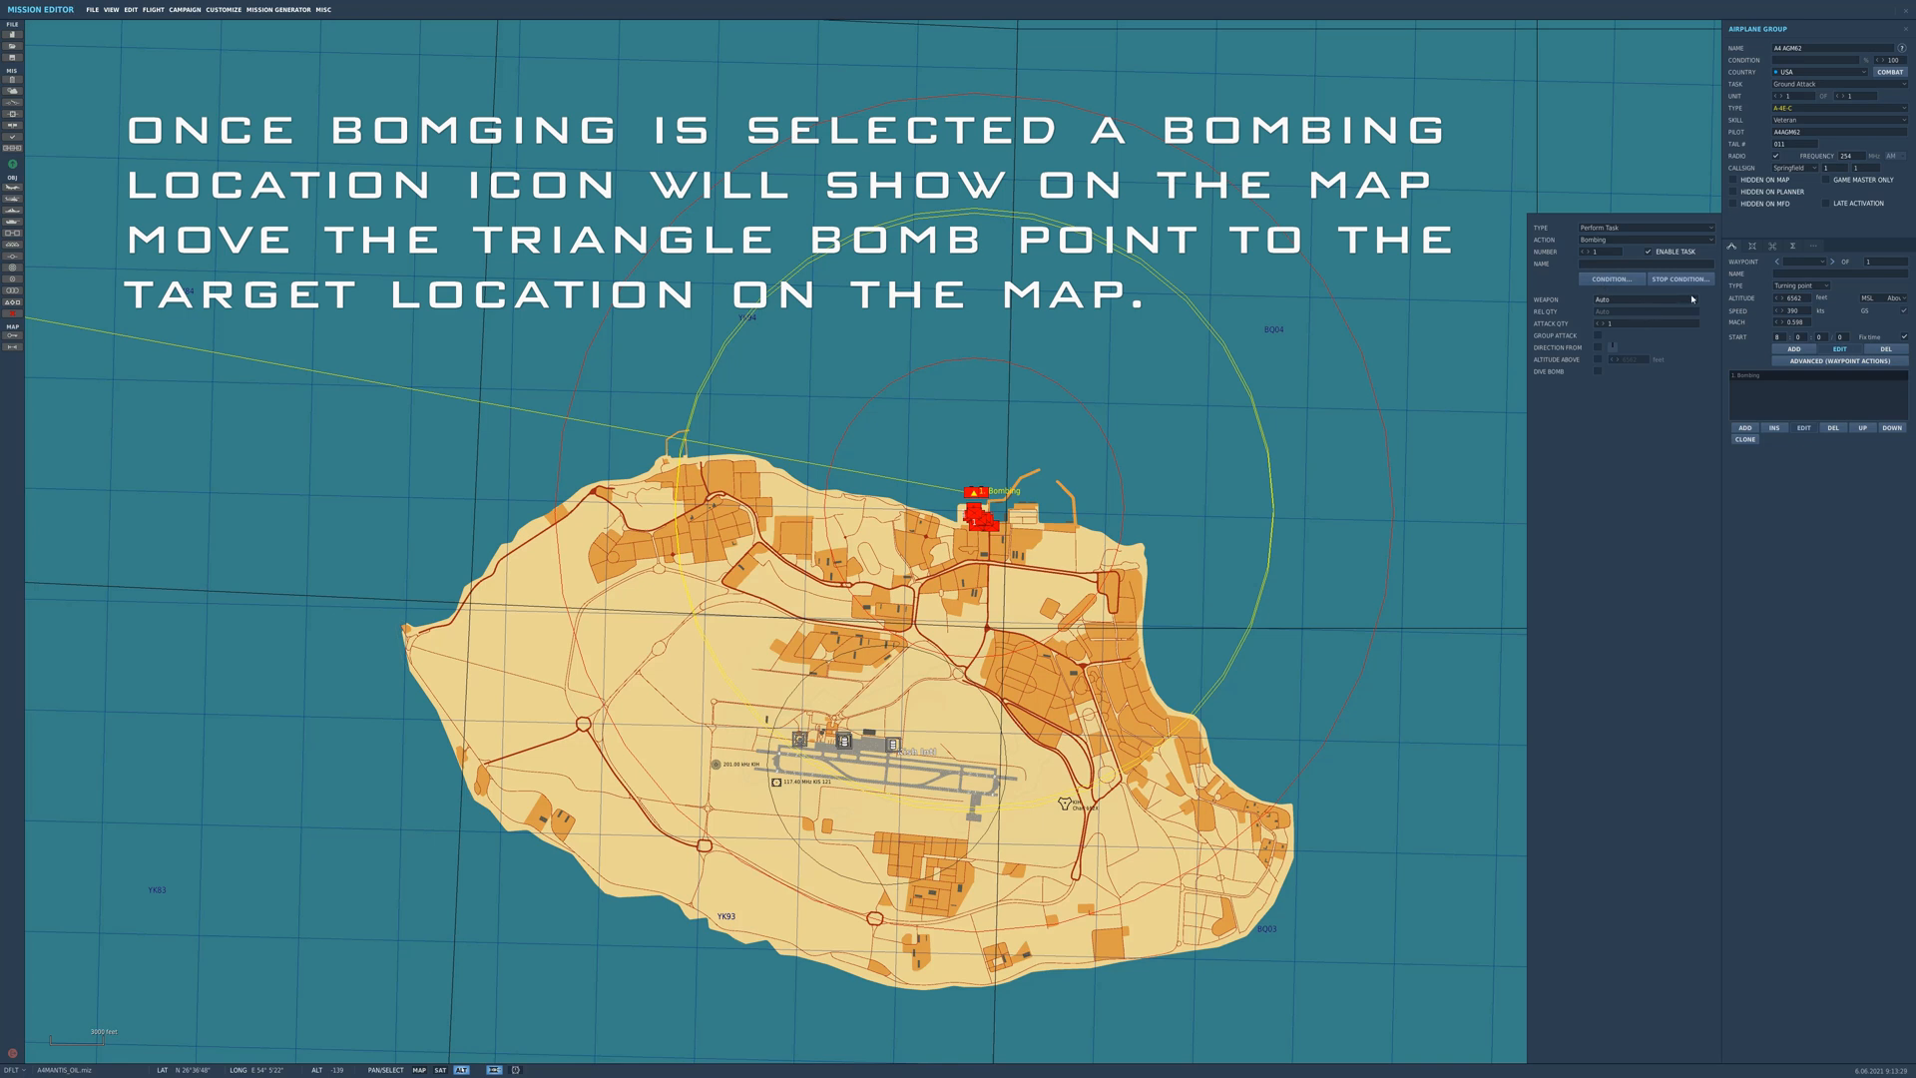
mouse_move(1780, 376)
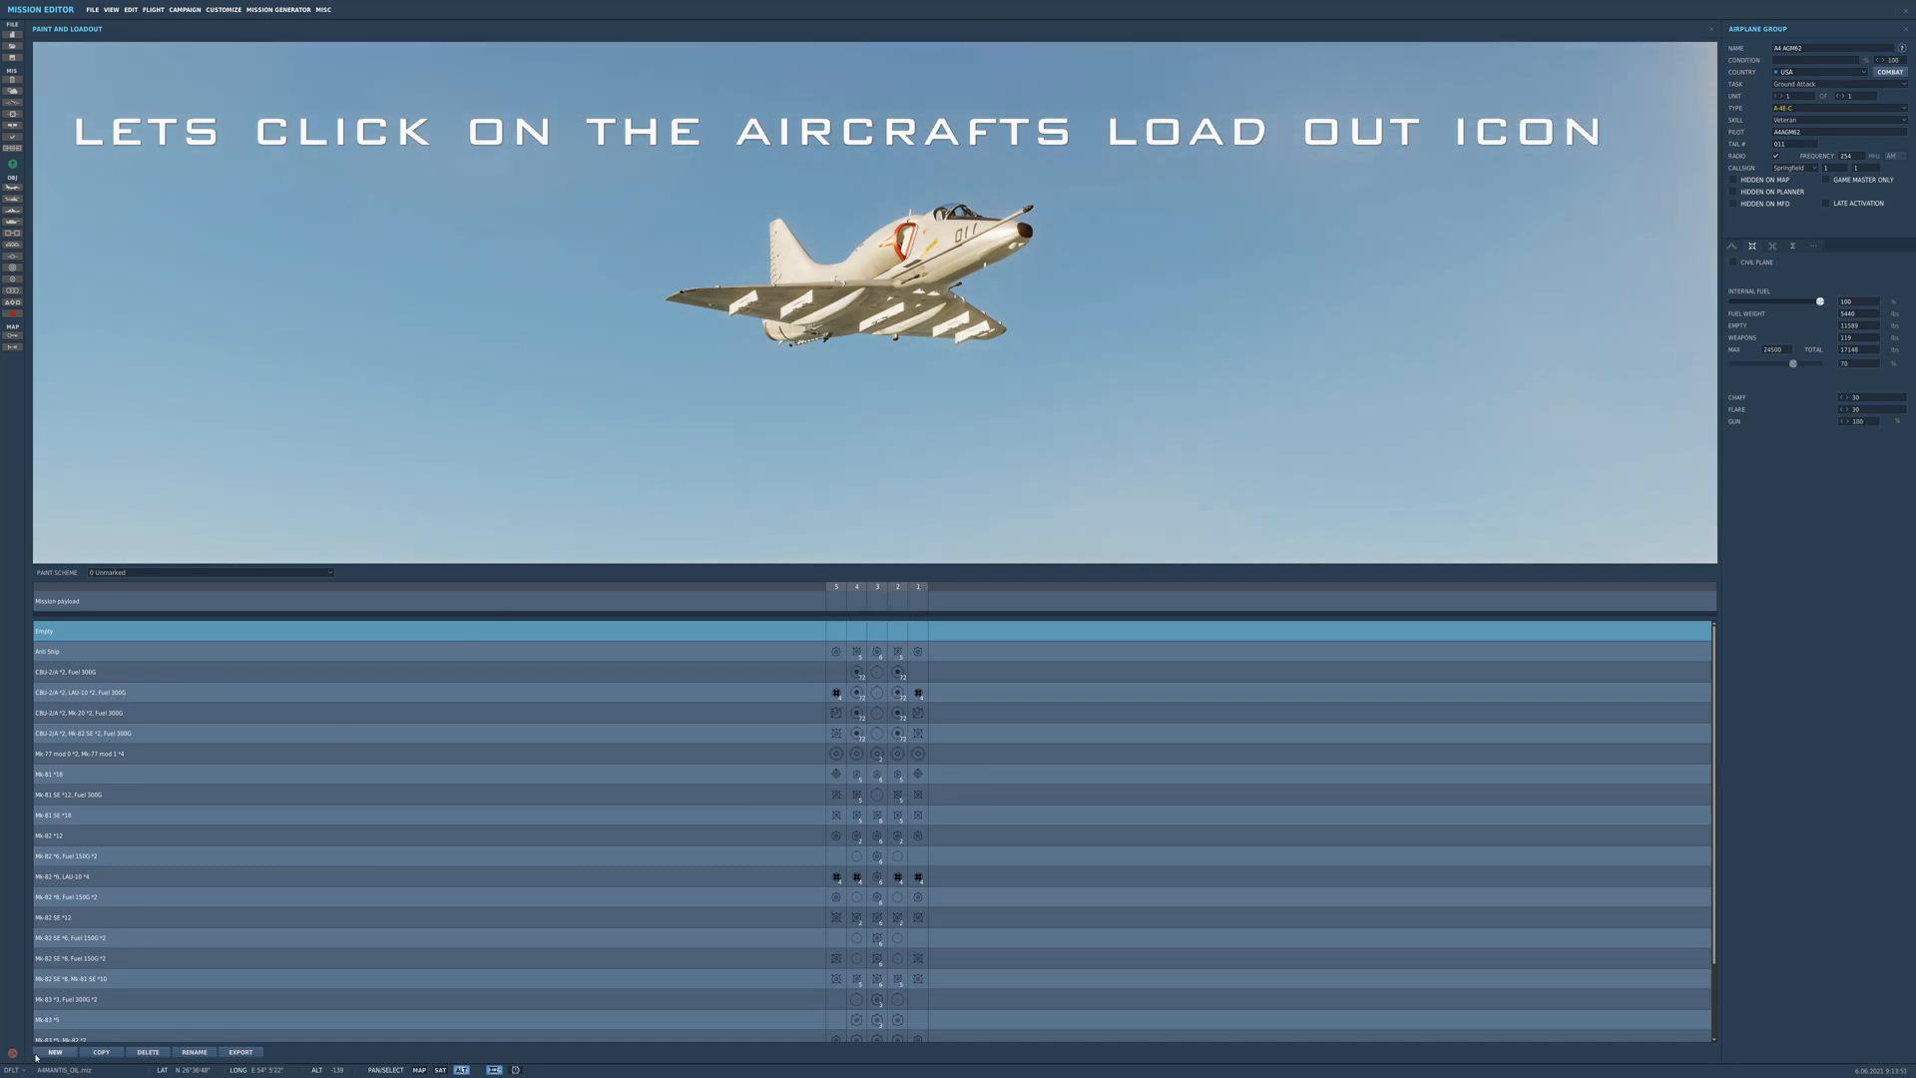
Step: Add a new empty custom payload named '62 AGM' to the loadout list
click(55, 1052)
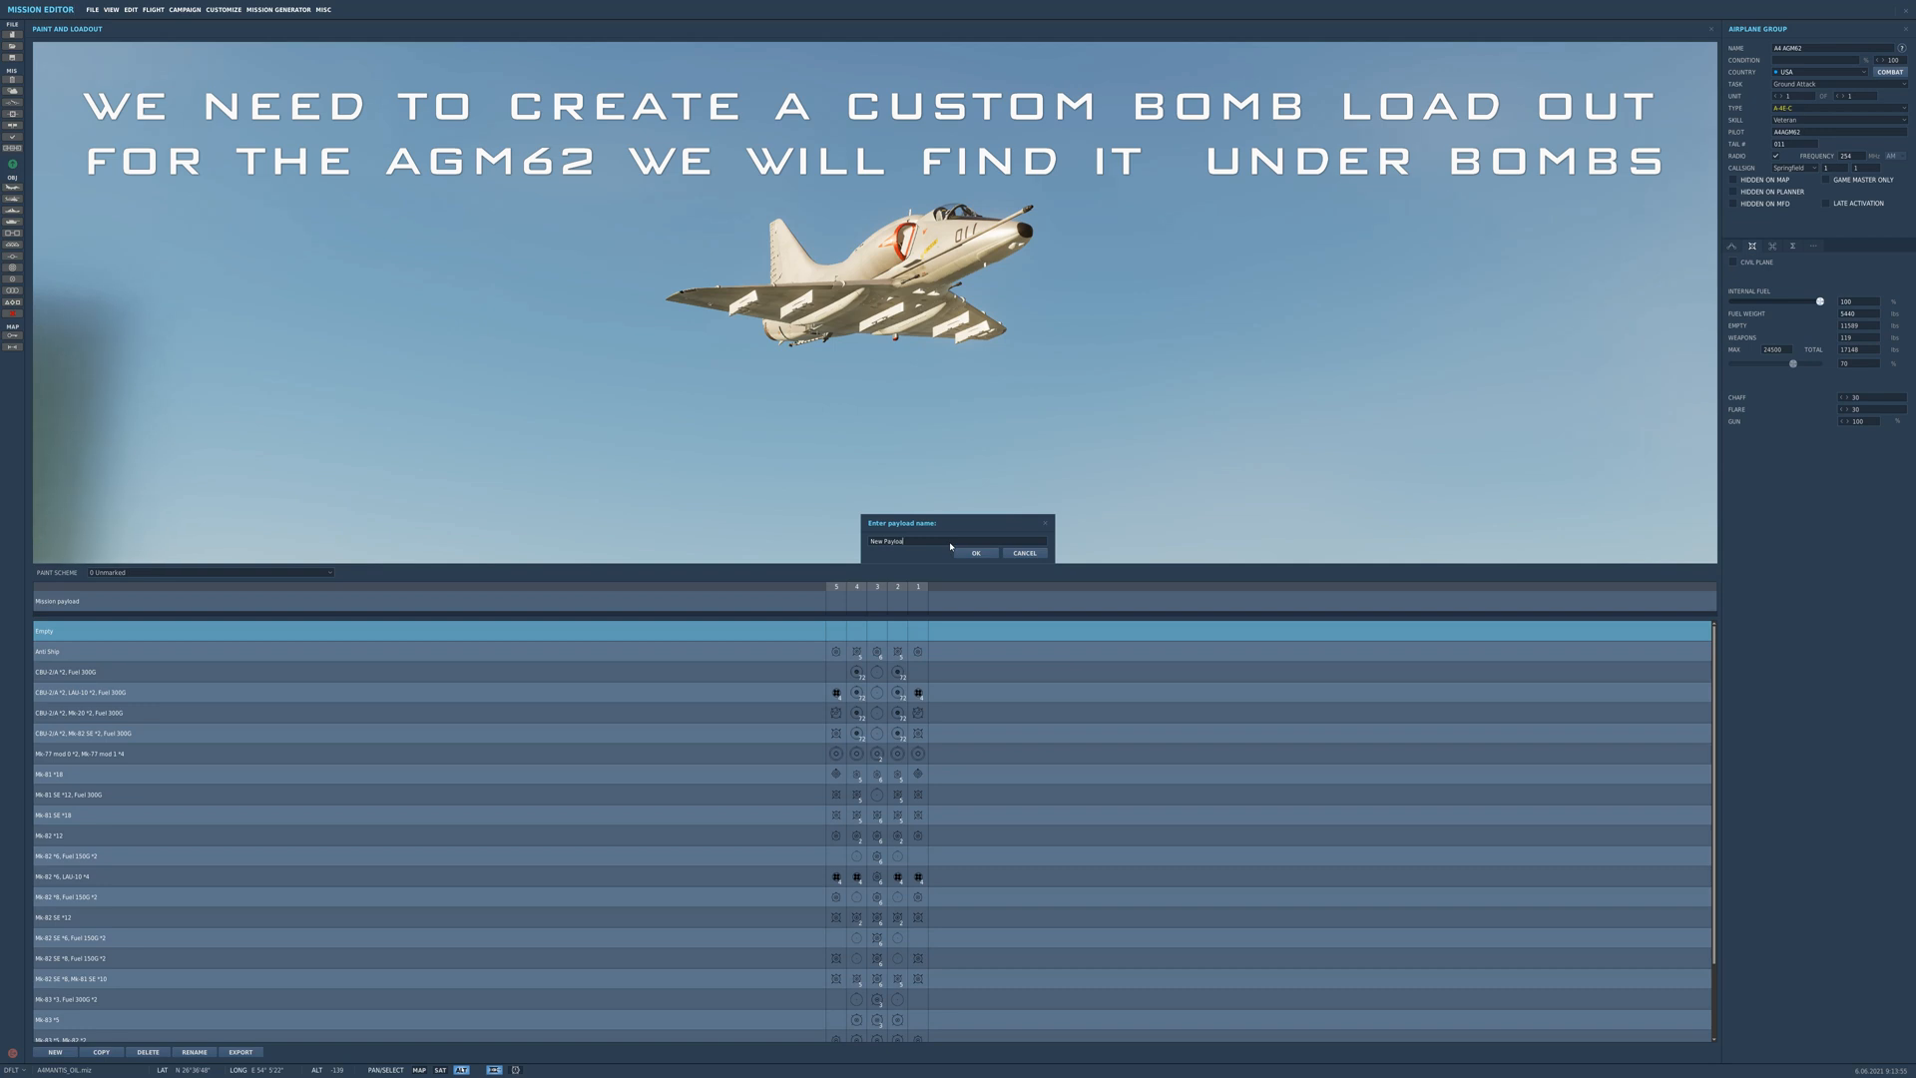
click(929, 540)
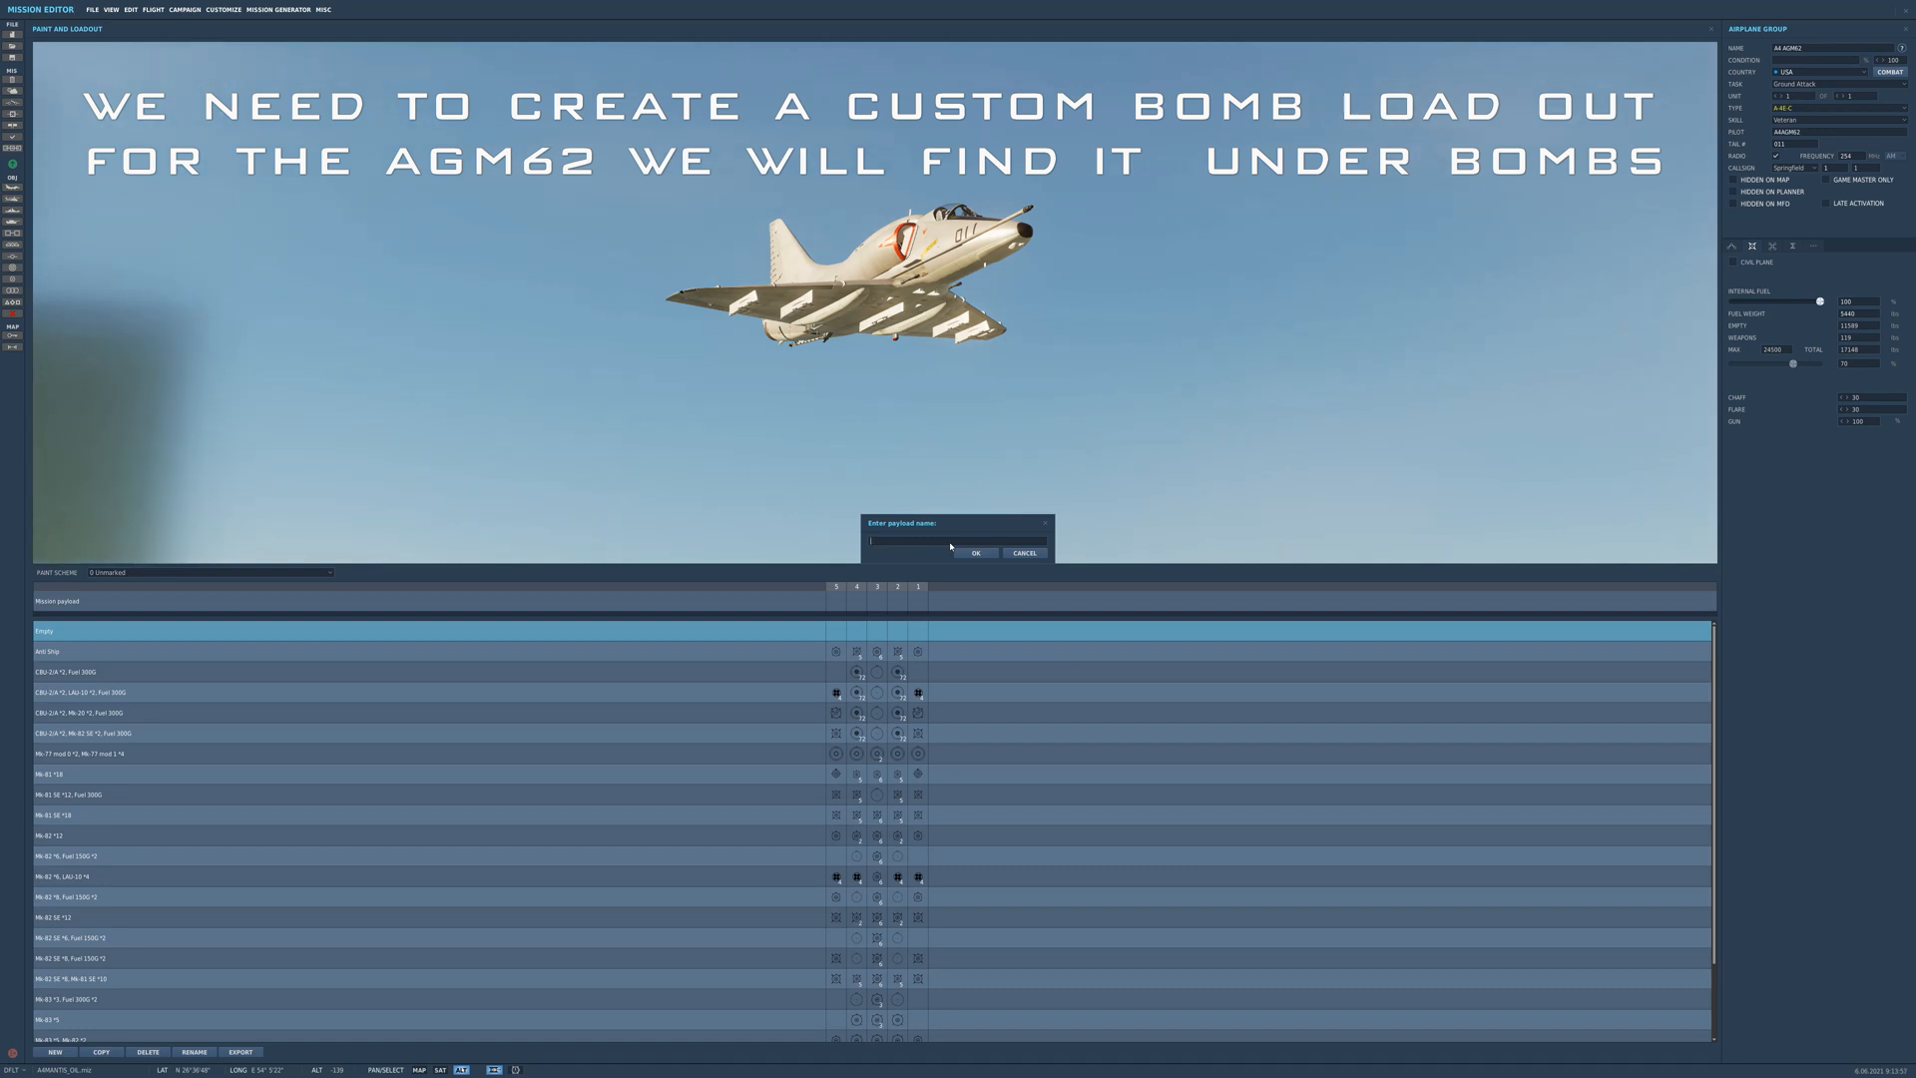
text(62 AGM)
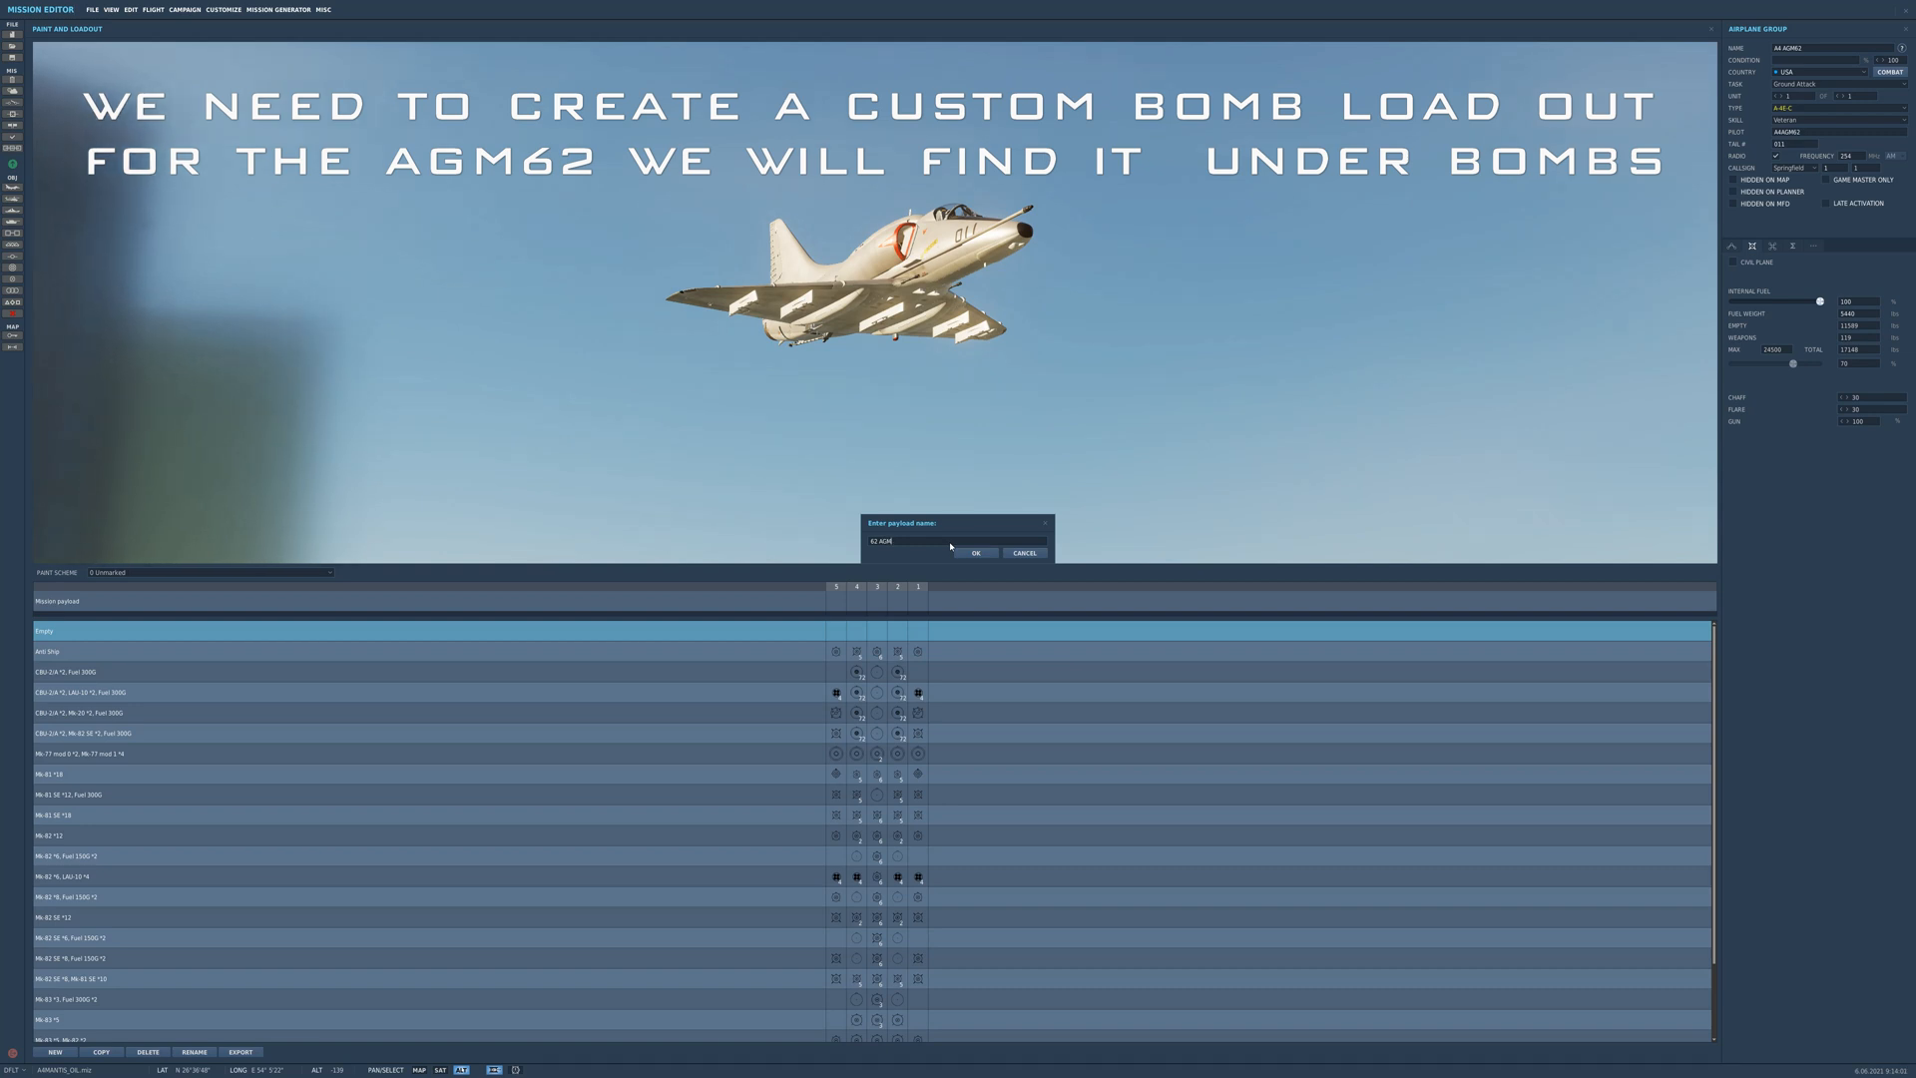
click(975, 552)
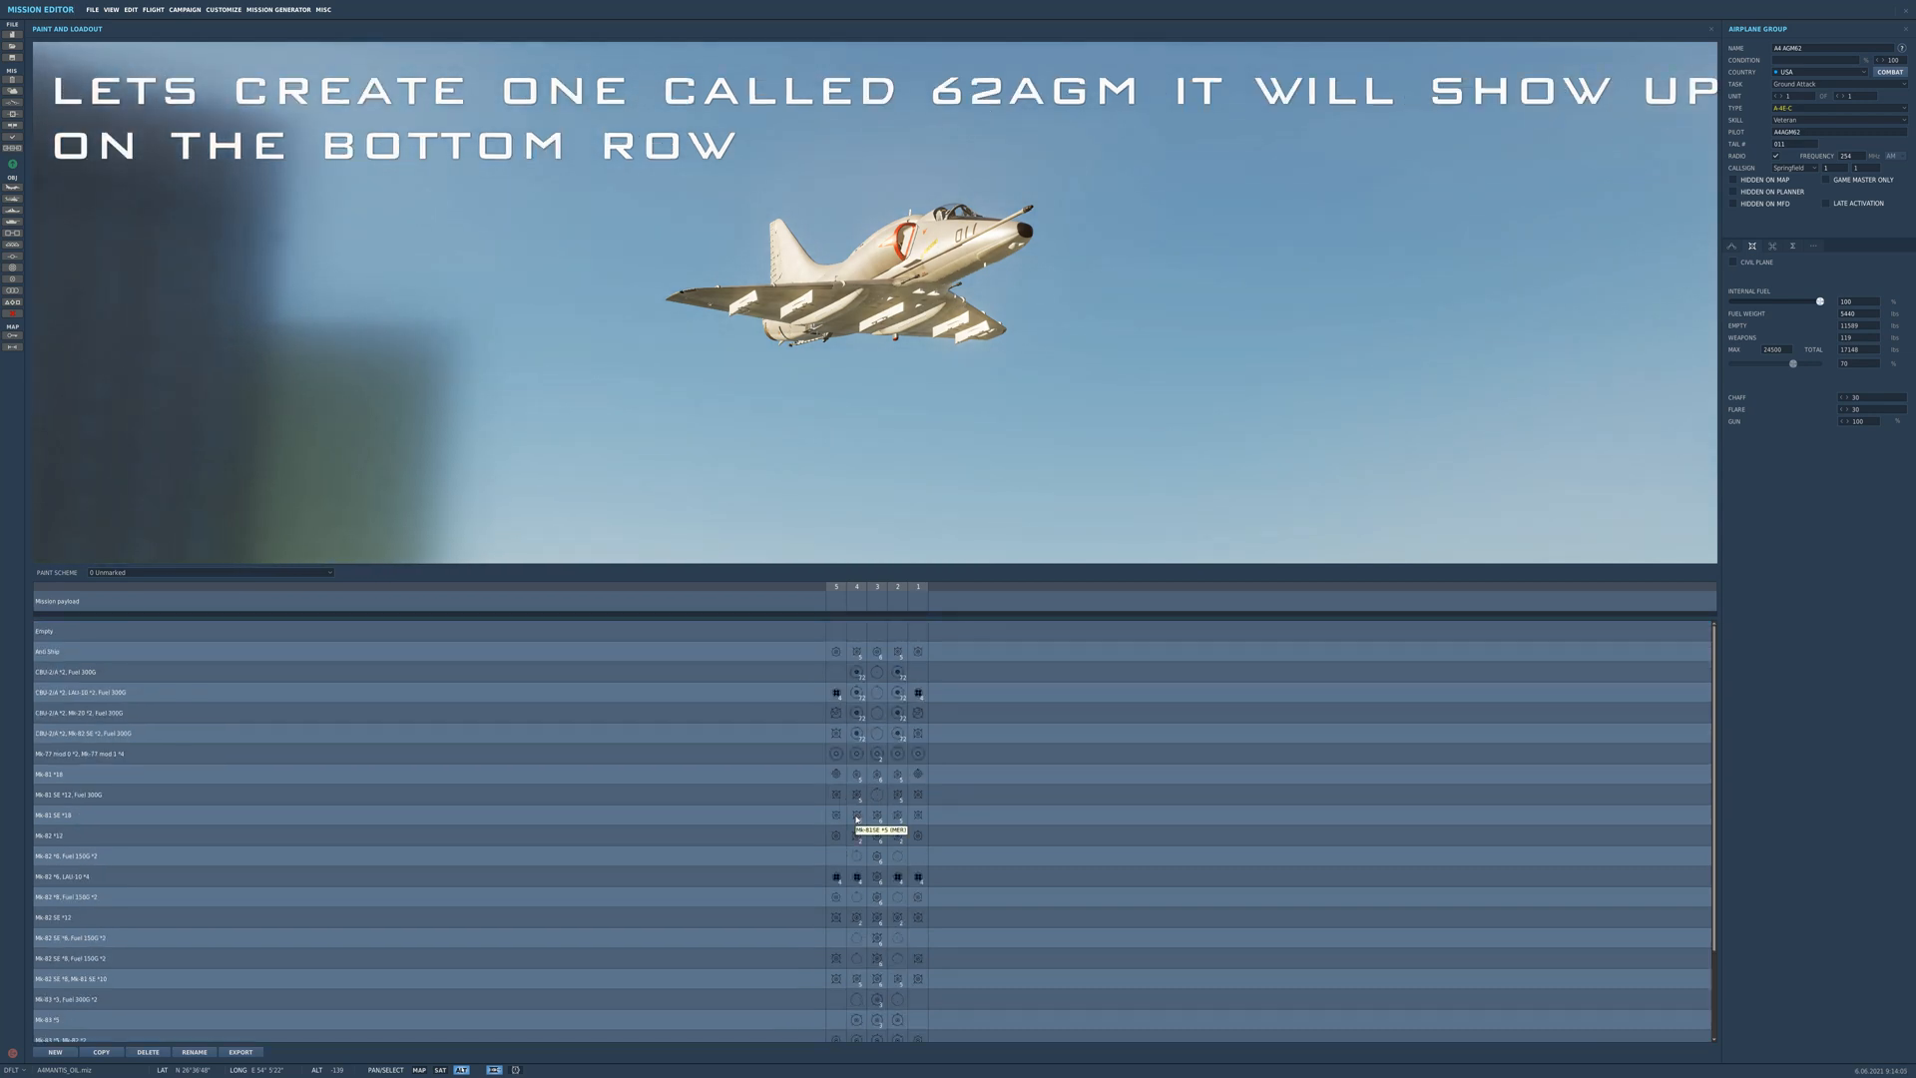
scroll(down, 3)
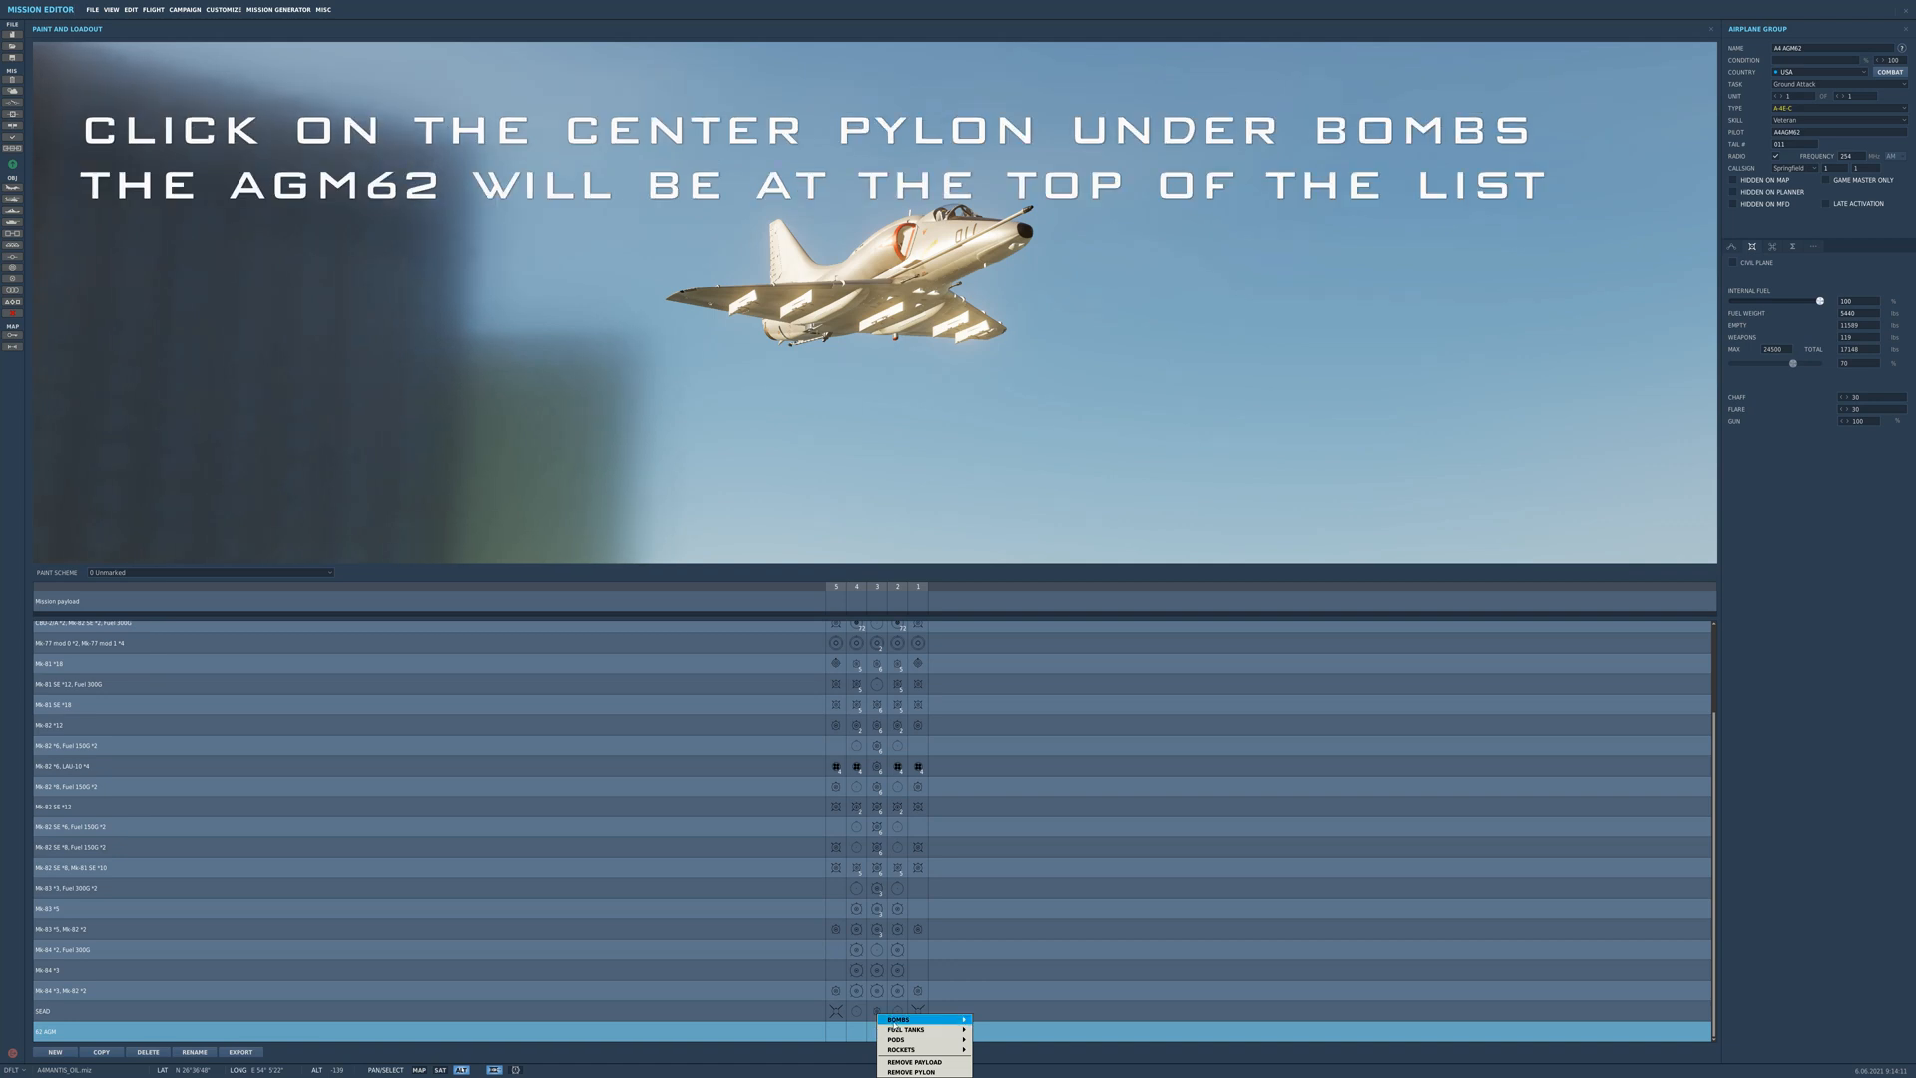
Step: Load an AGM-62 on center, fuel tanks on the wings, and LAU-7 Sidewinders outboard
click(898, 1019)
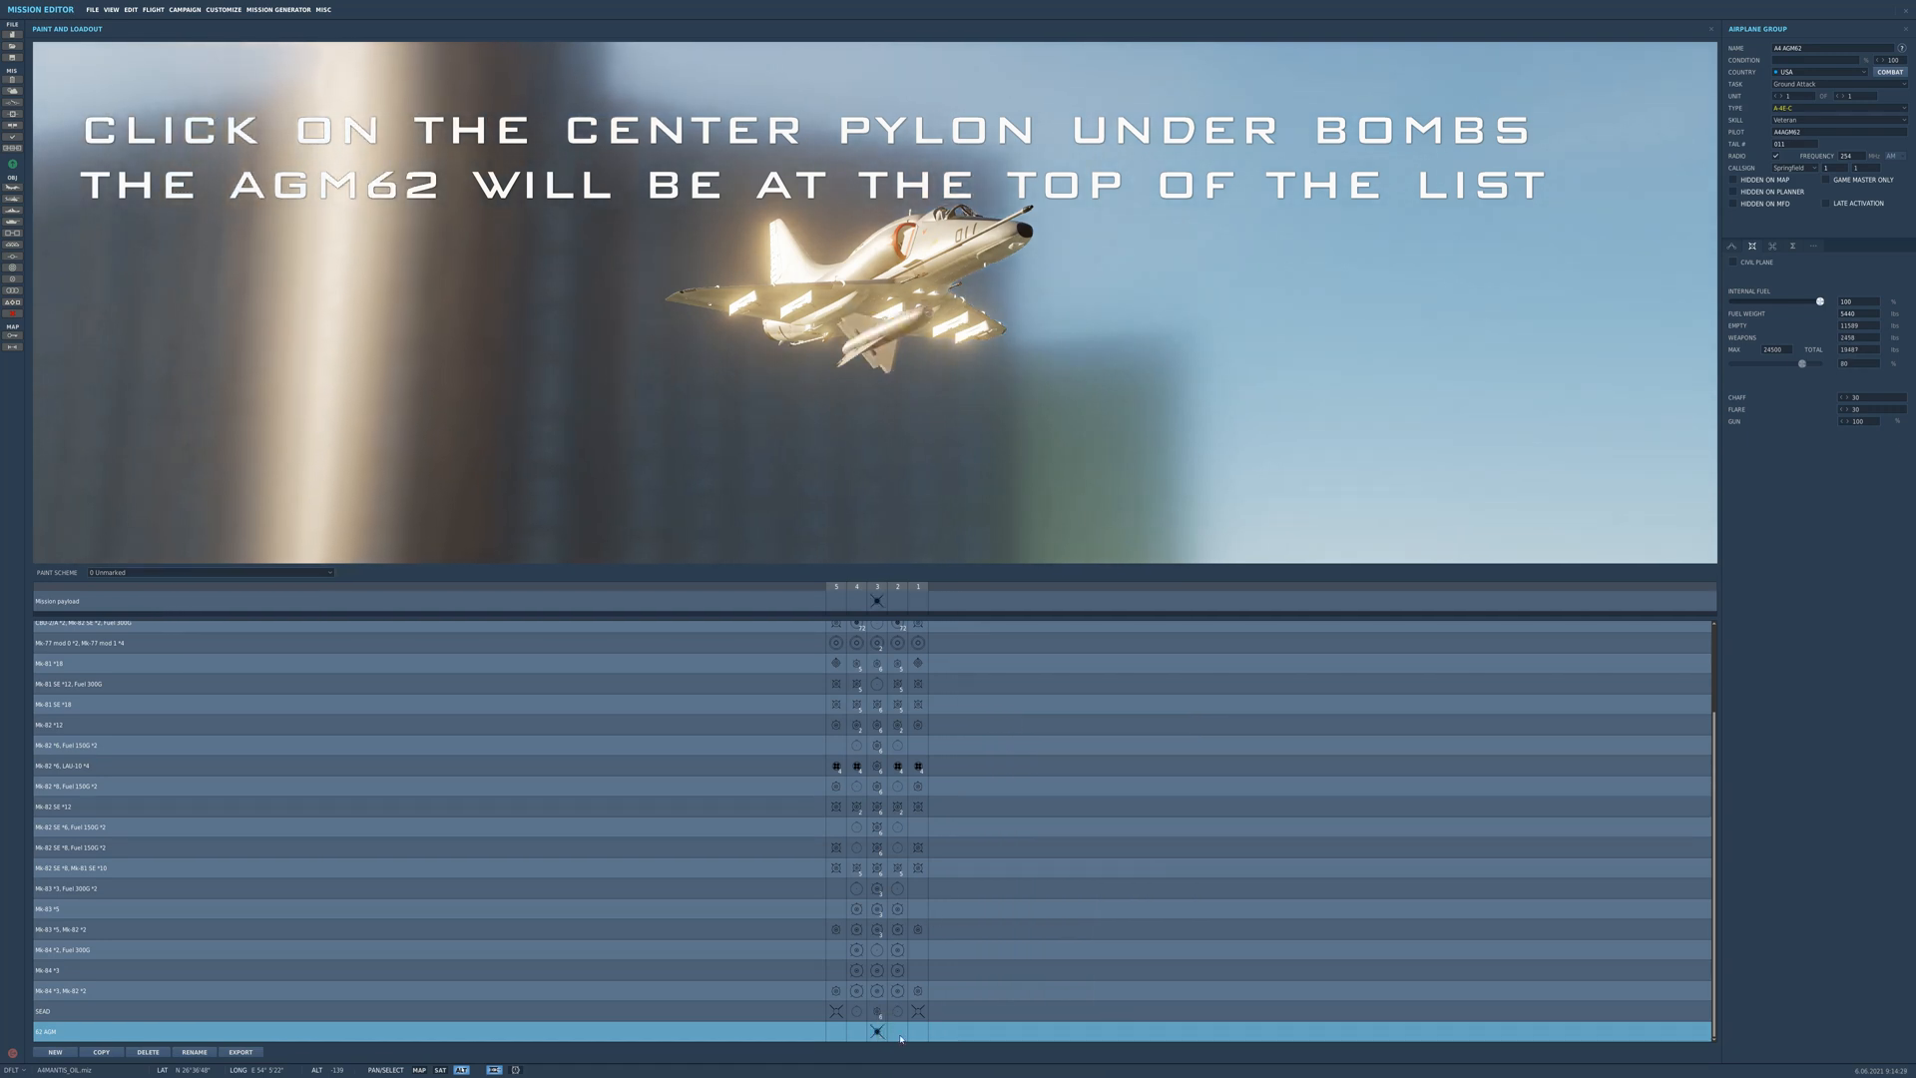
click(876, 1031)
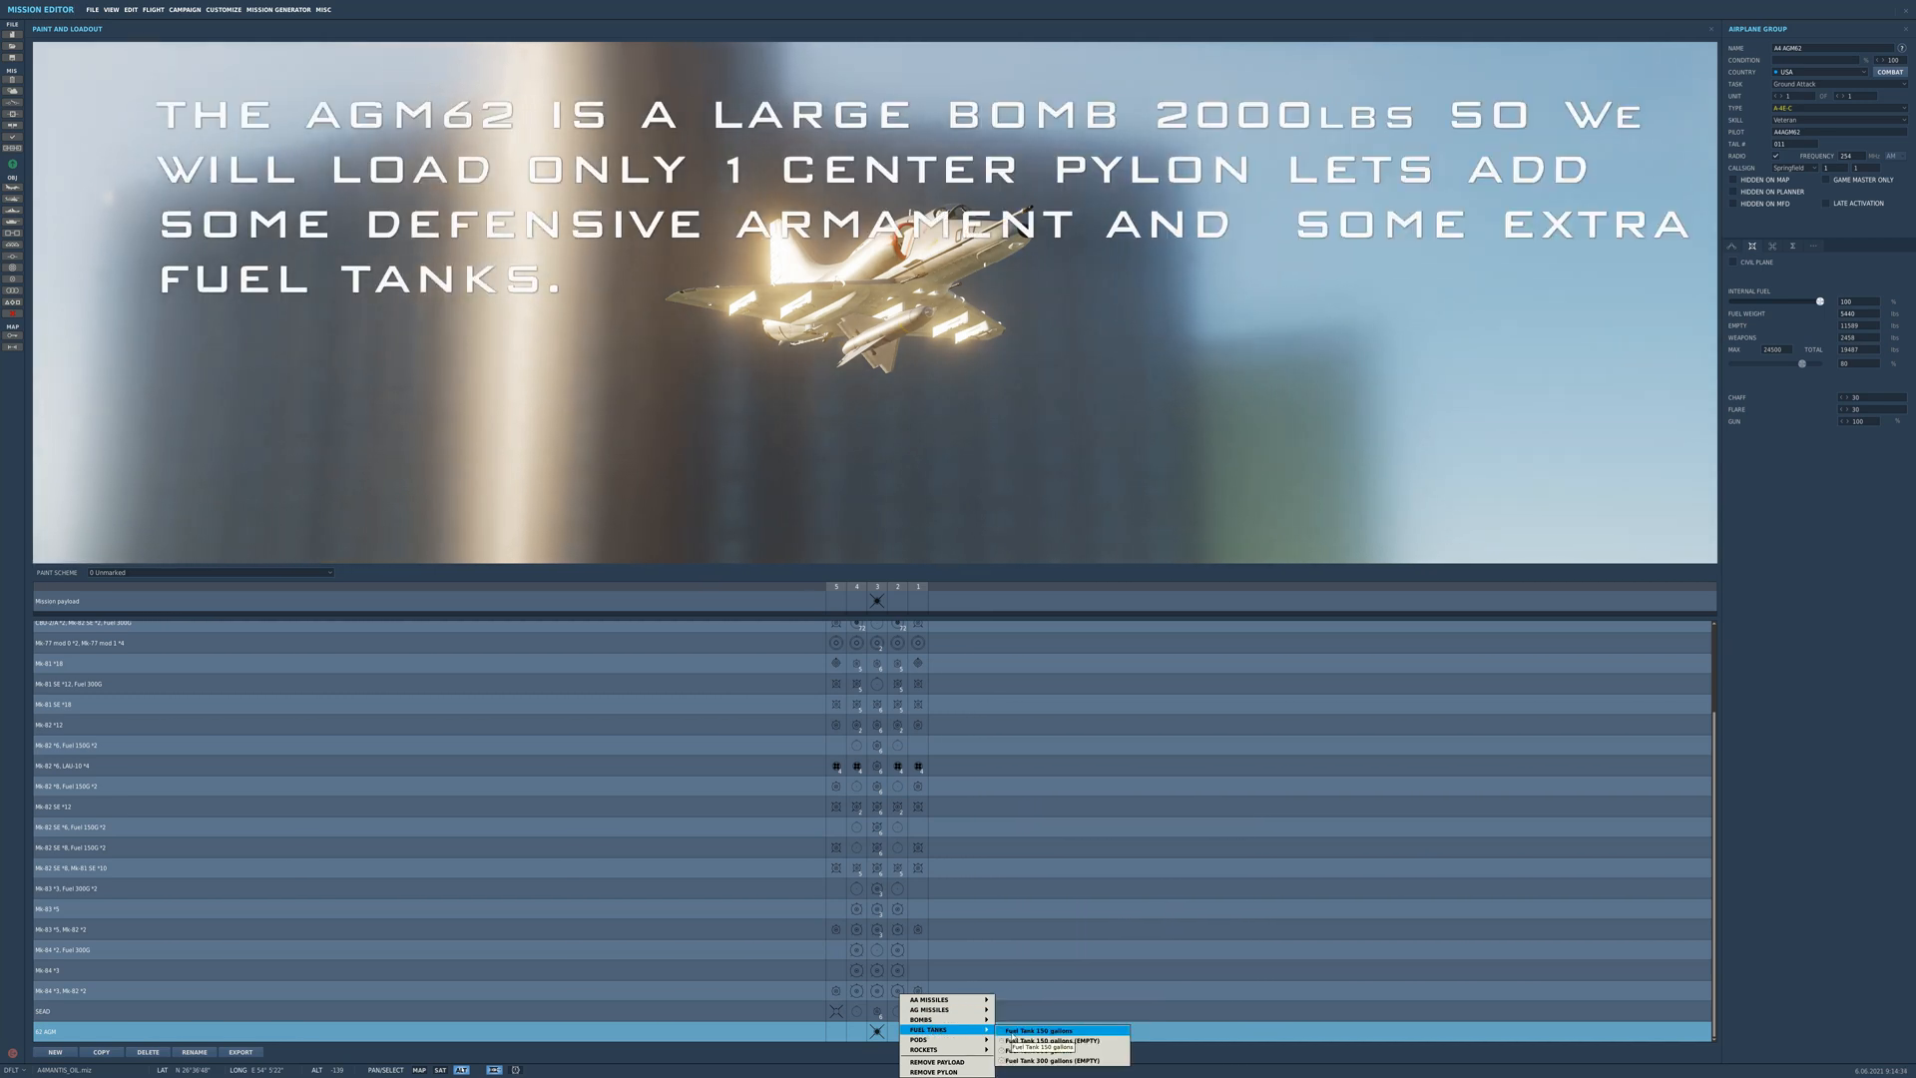
click(1040, 1030)
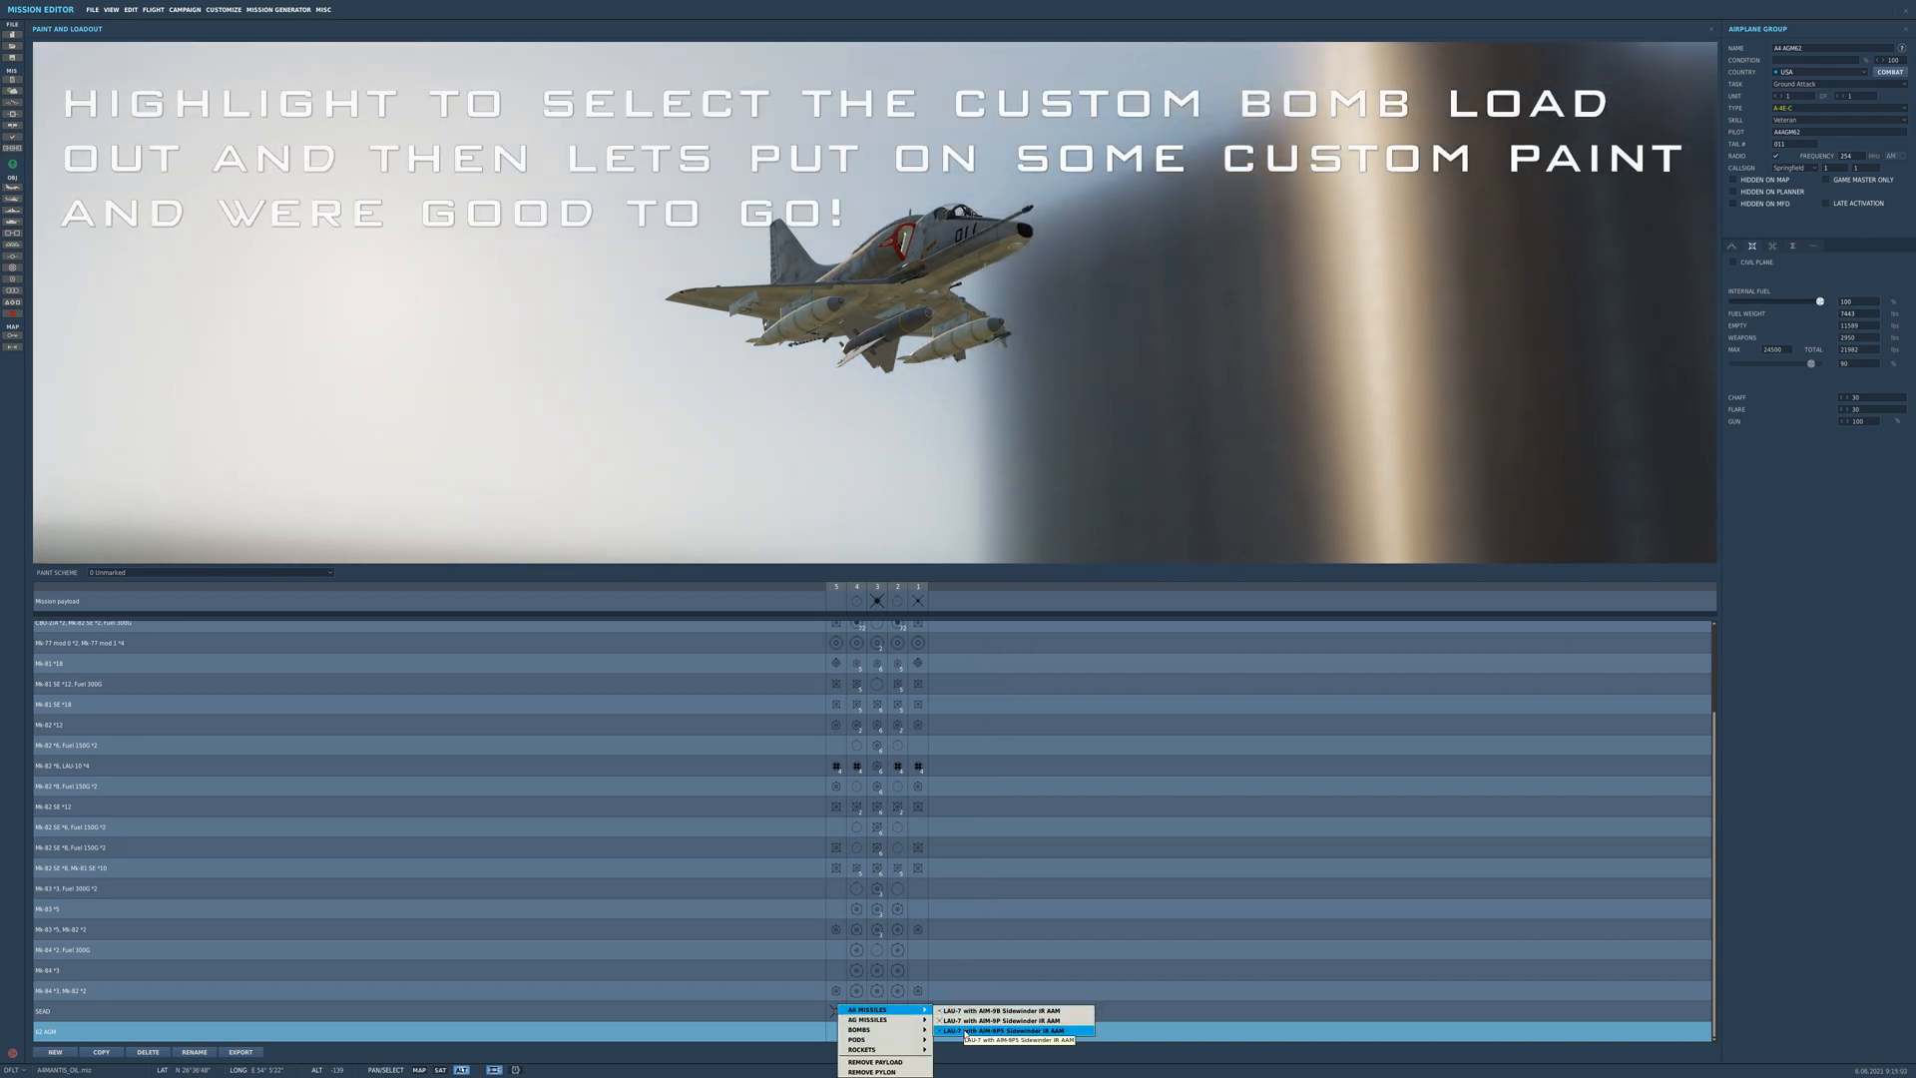
click(1014, 1030)
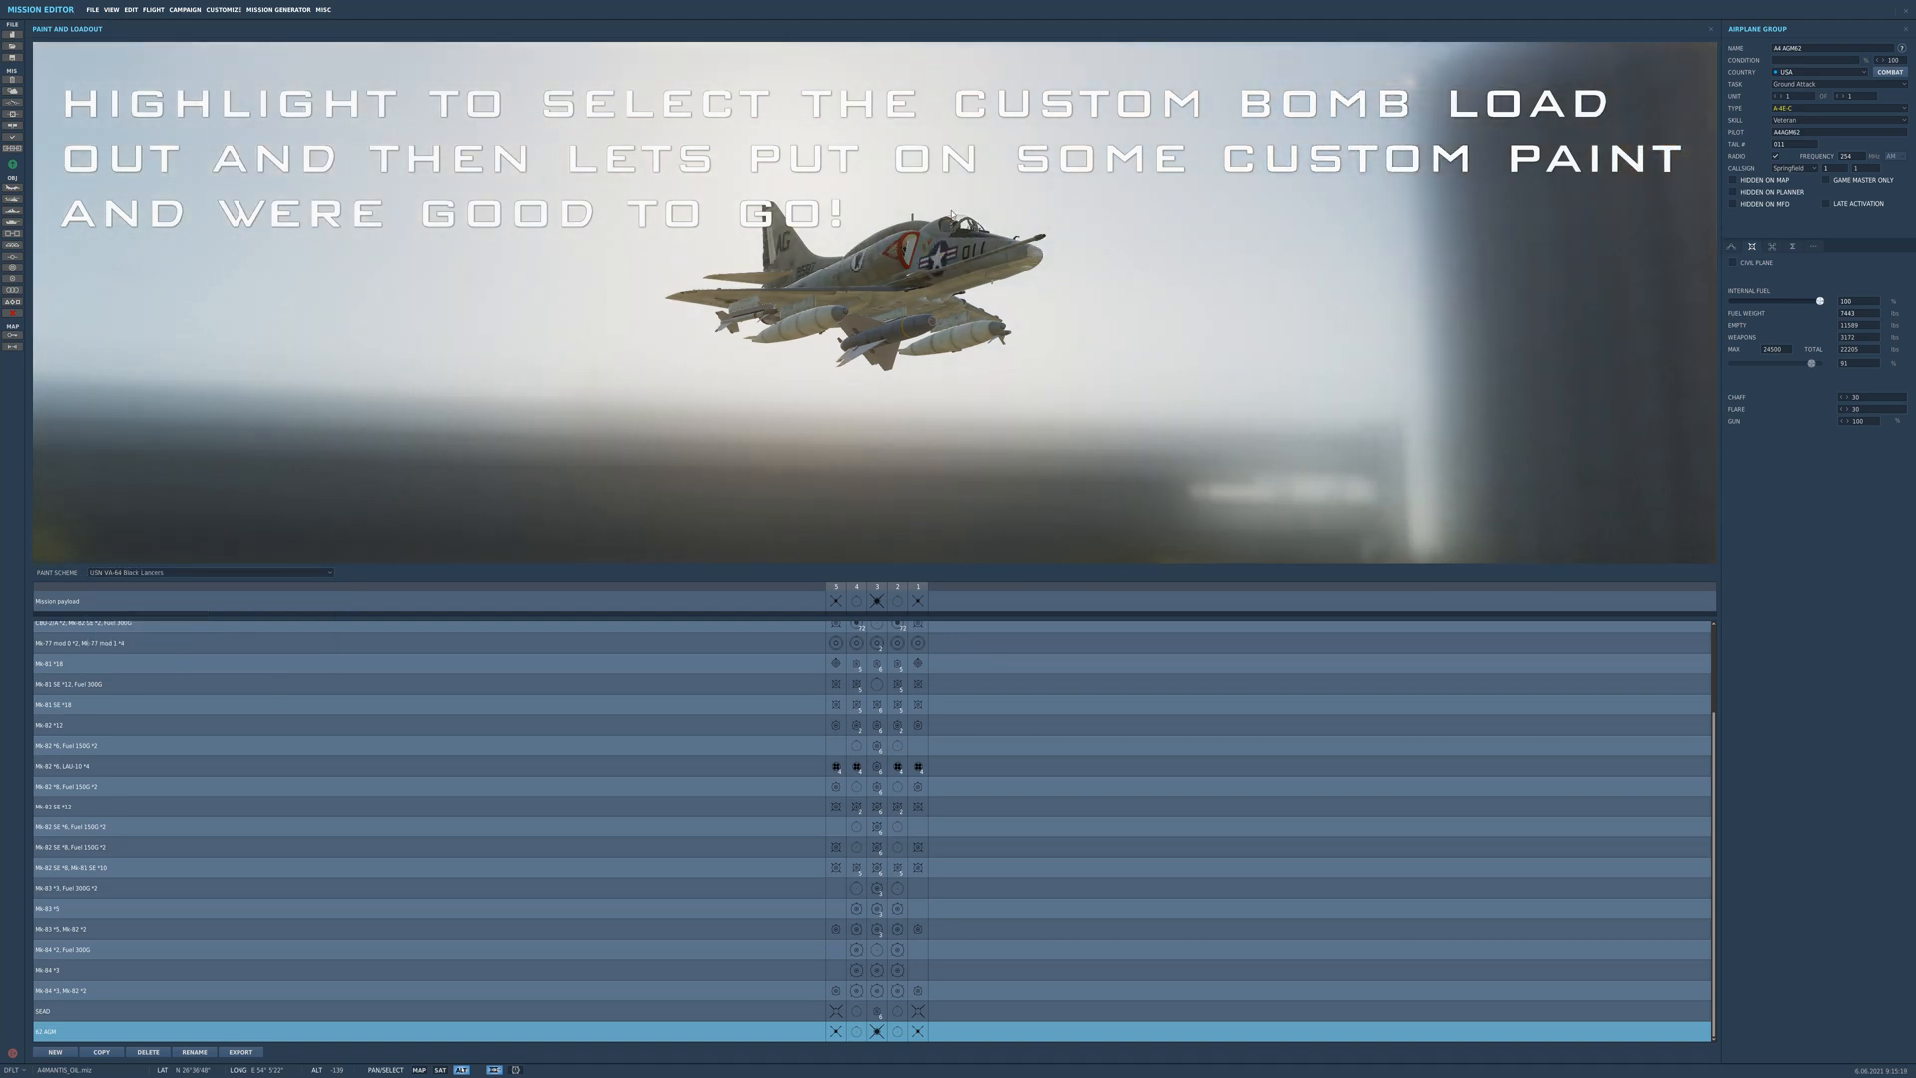
mouse_move(1085, 356)
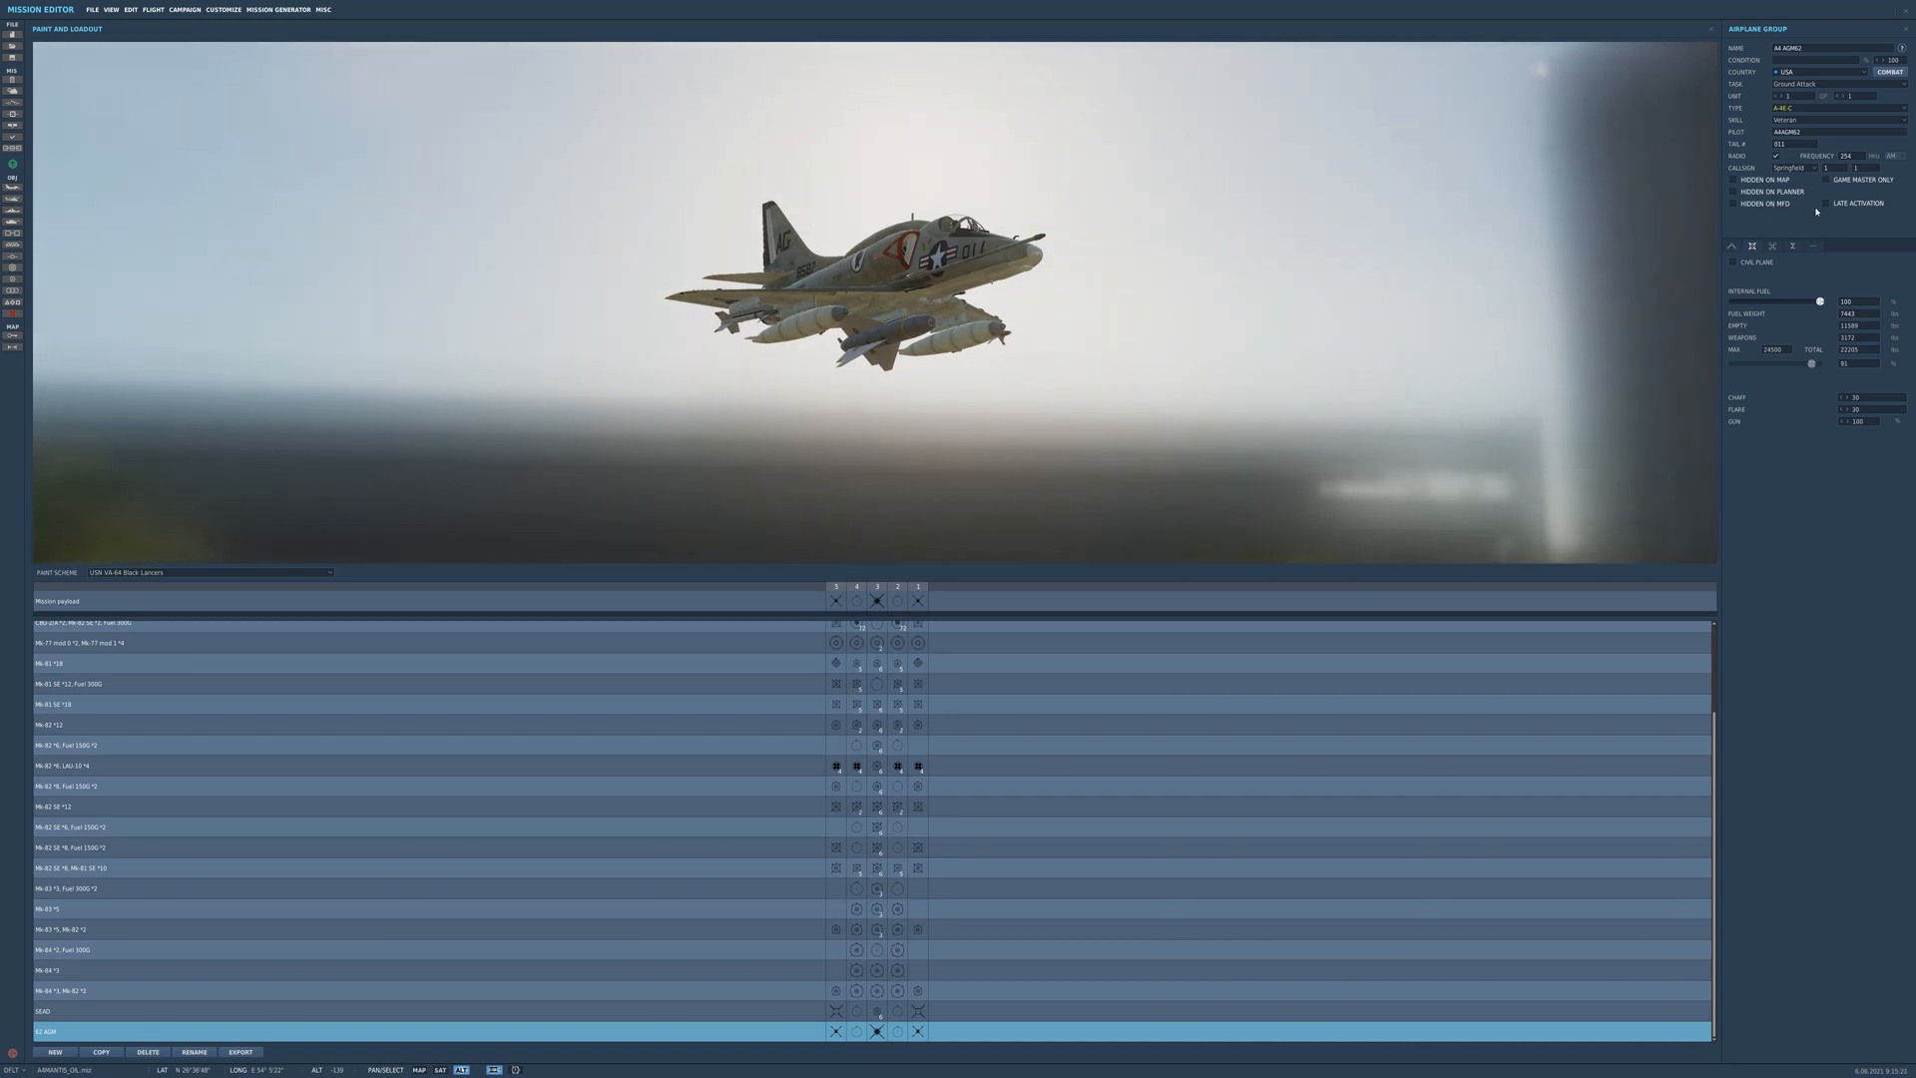
Step: Enable Late Activation for the Skyhawk group
click(1817, 202)
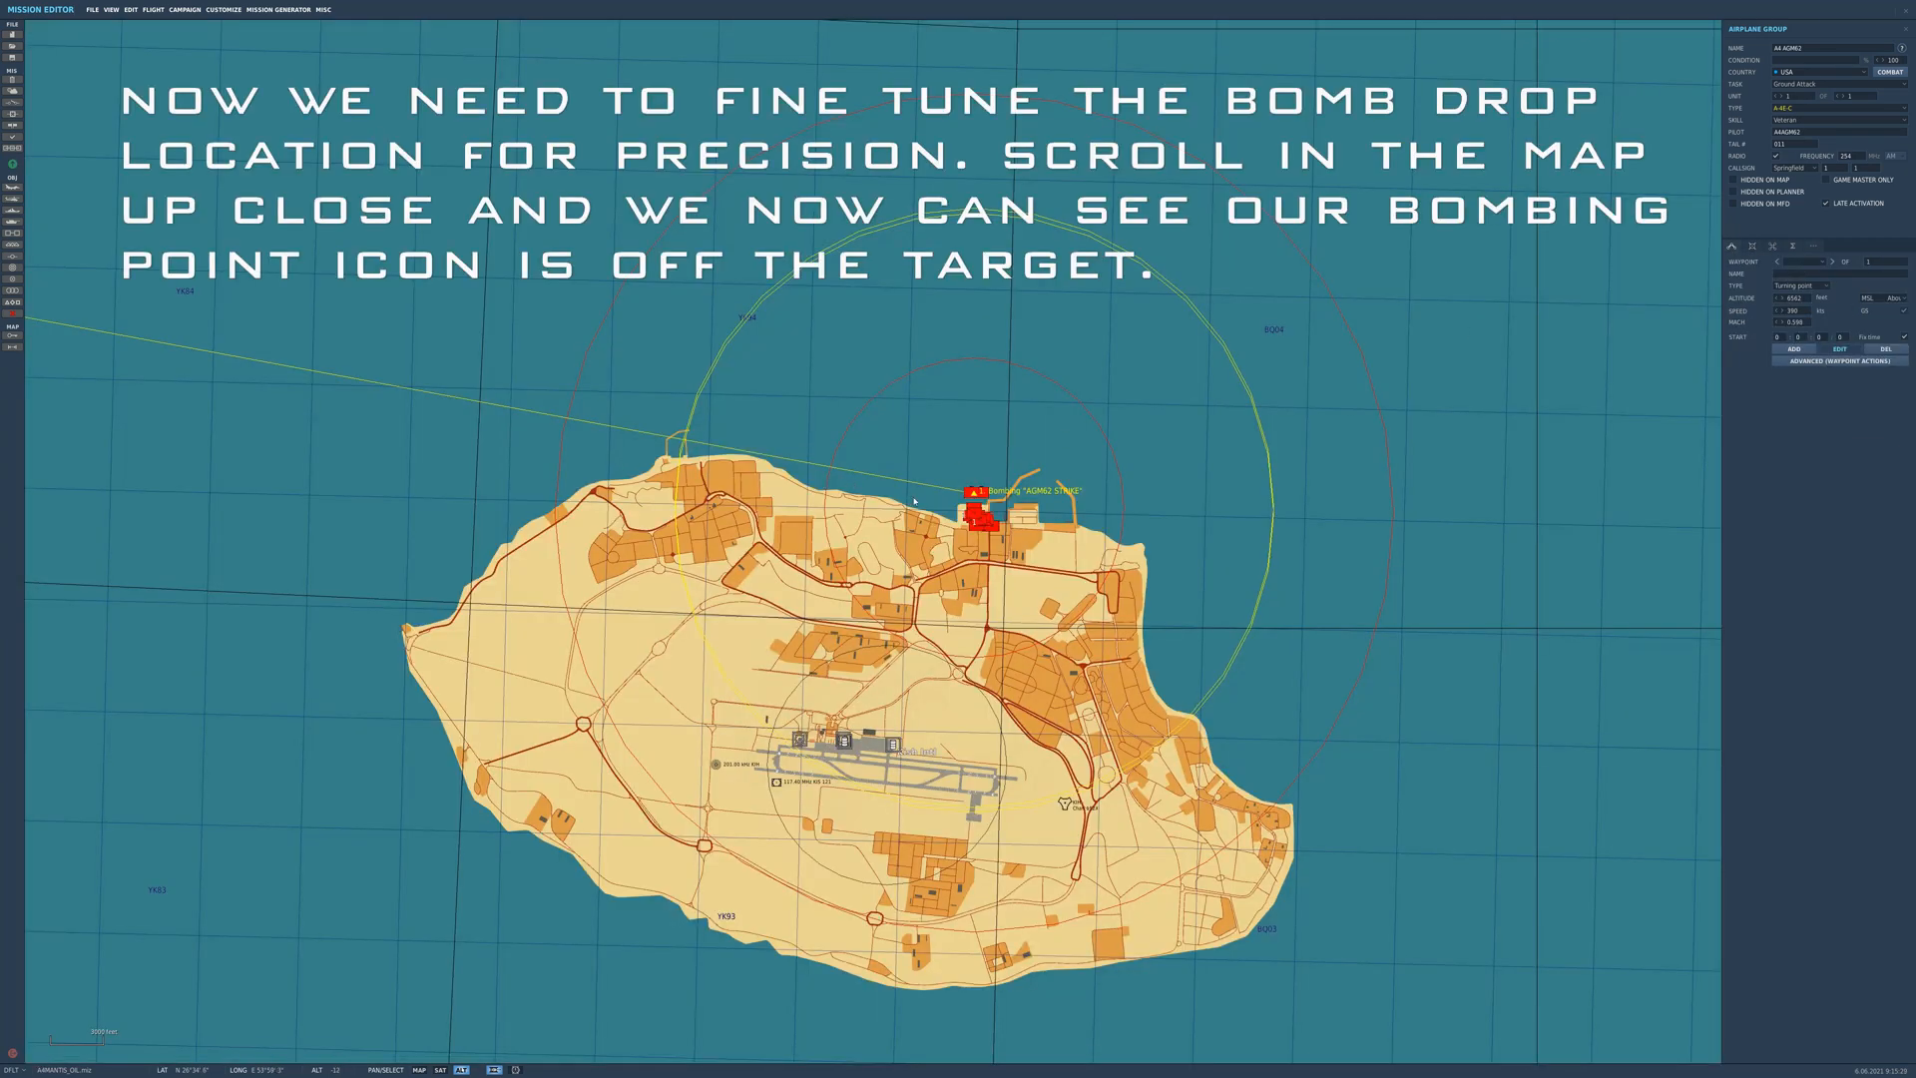
Step: Zoom in and reposition the bombing waypoint over the center of the oil rig
scroll(up, 3)
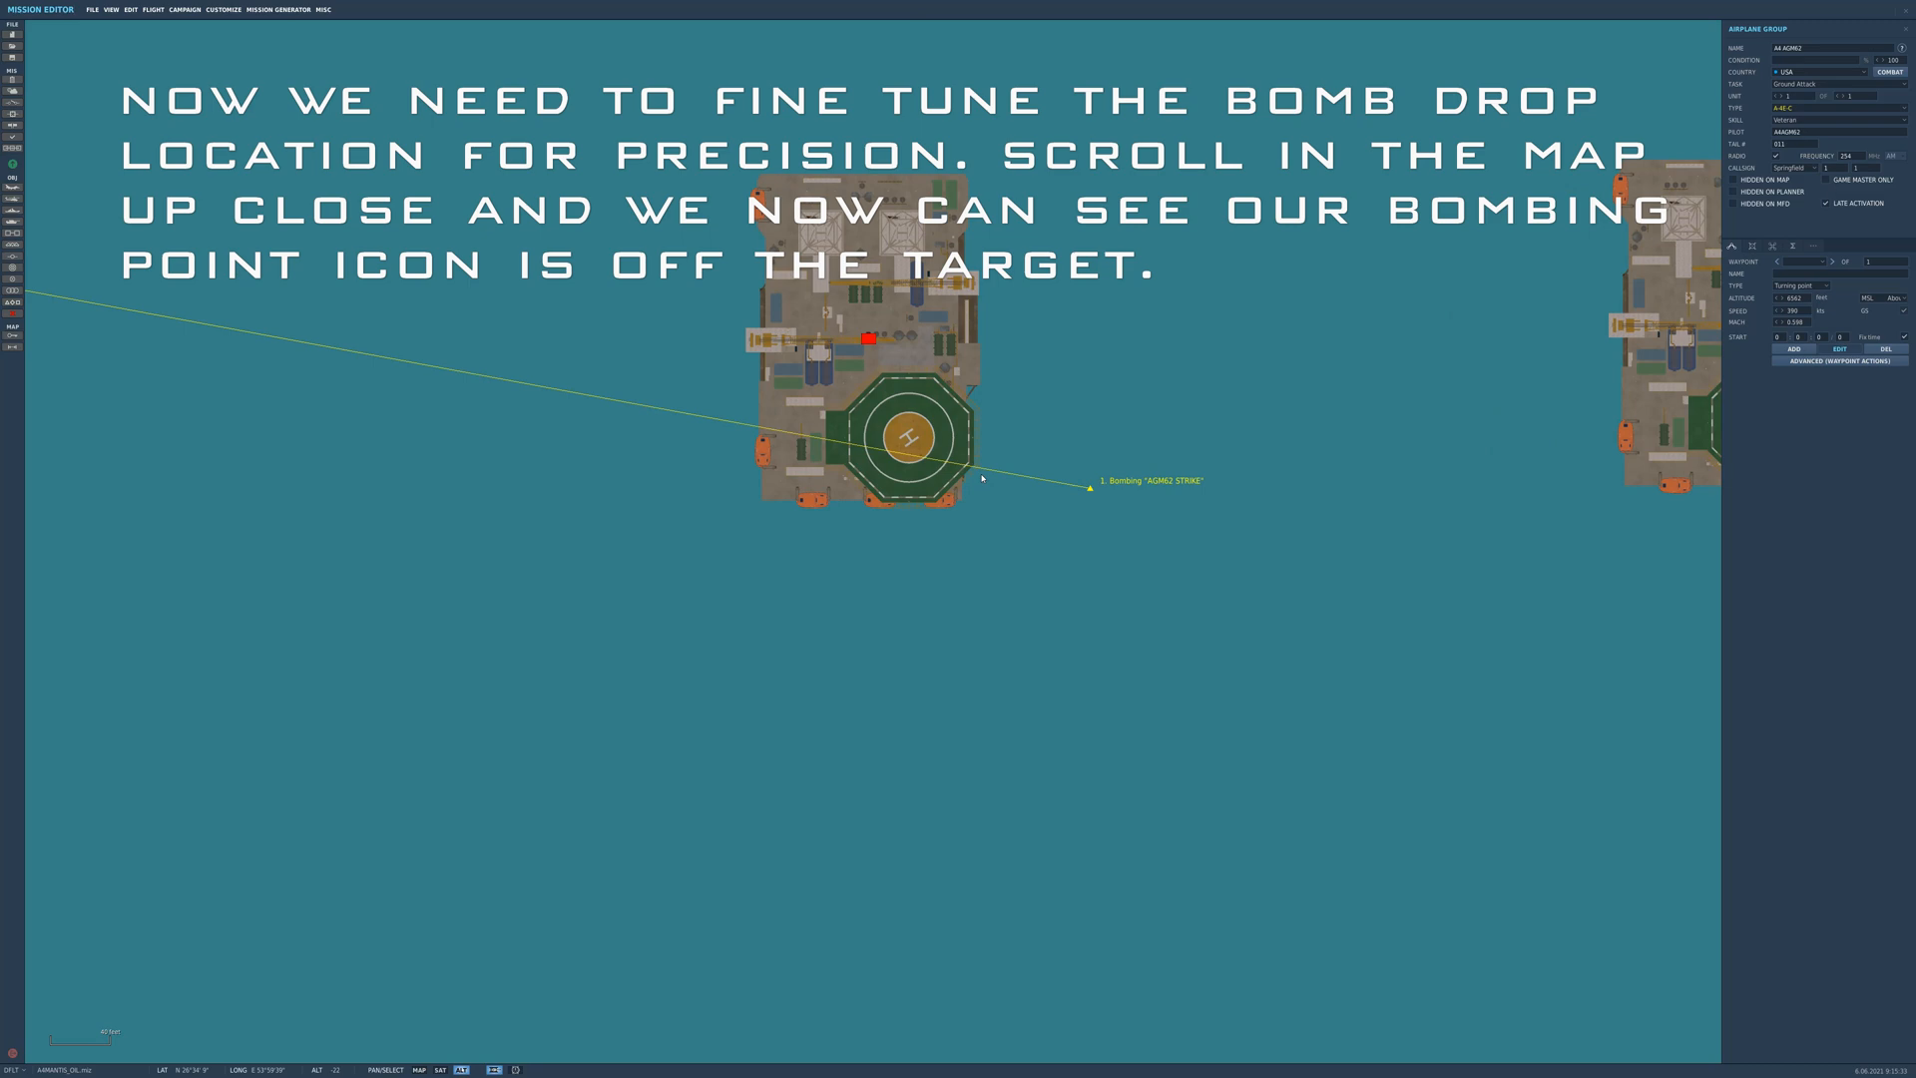
mouse_move(981, 485)
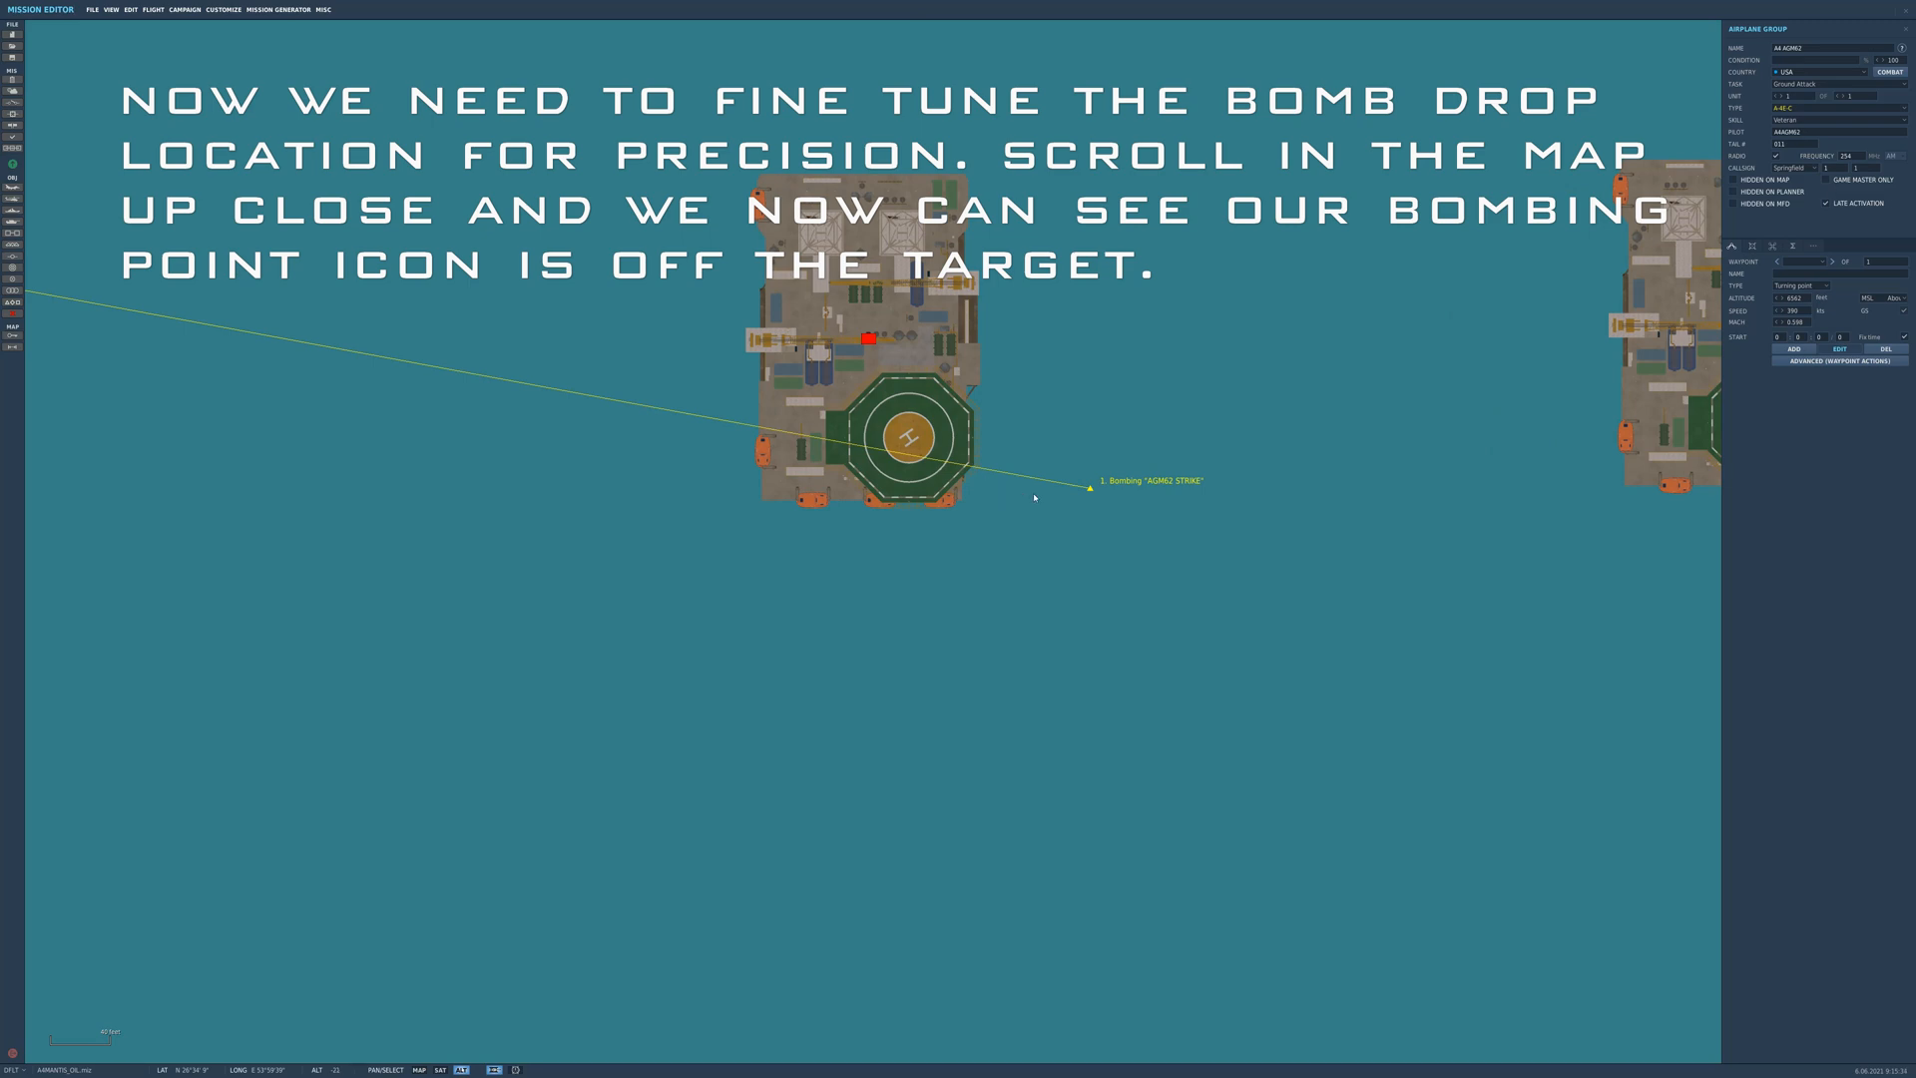
scroll(up, 3)
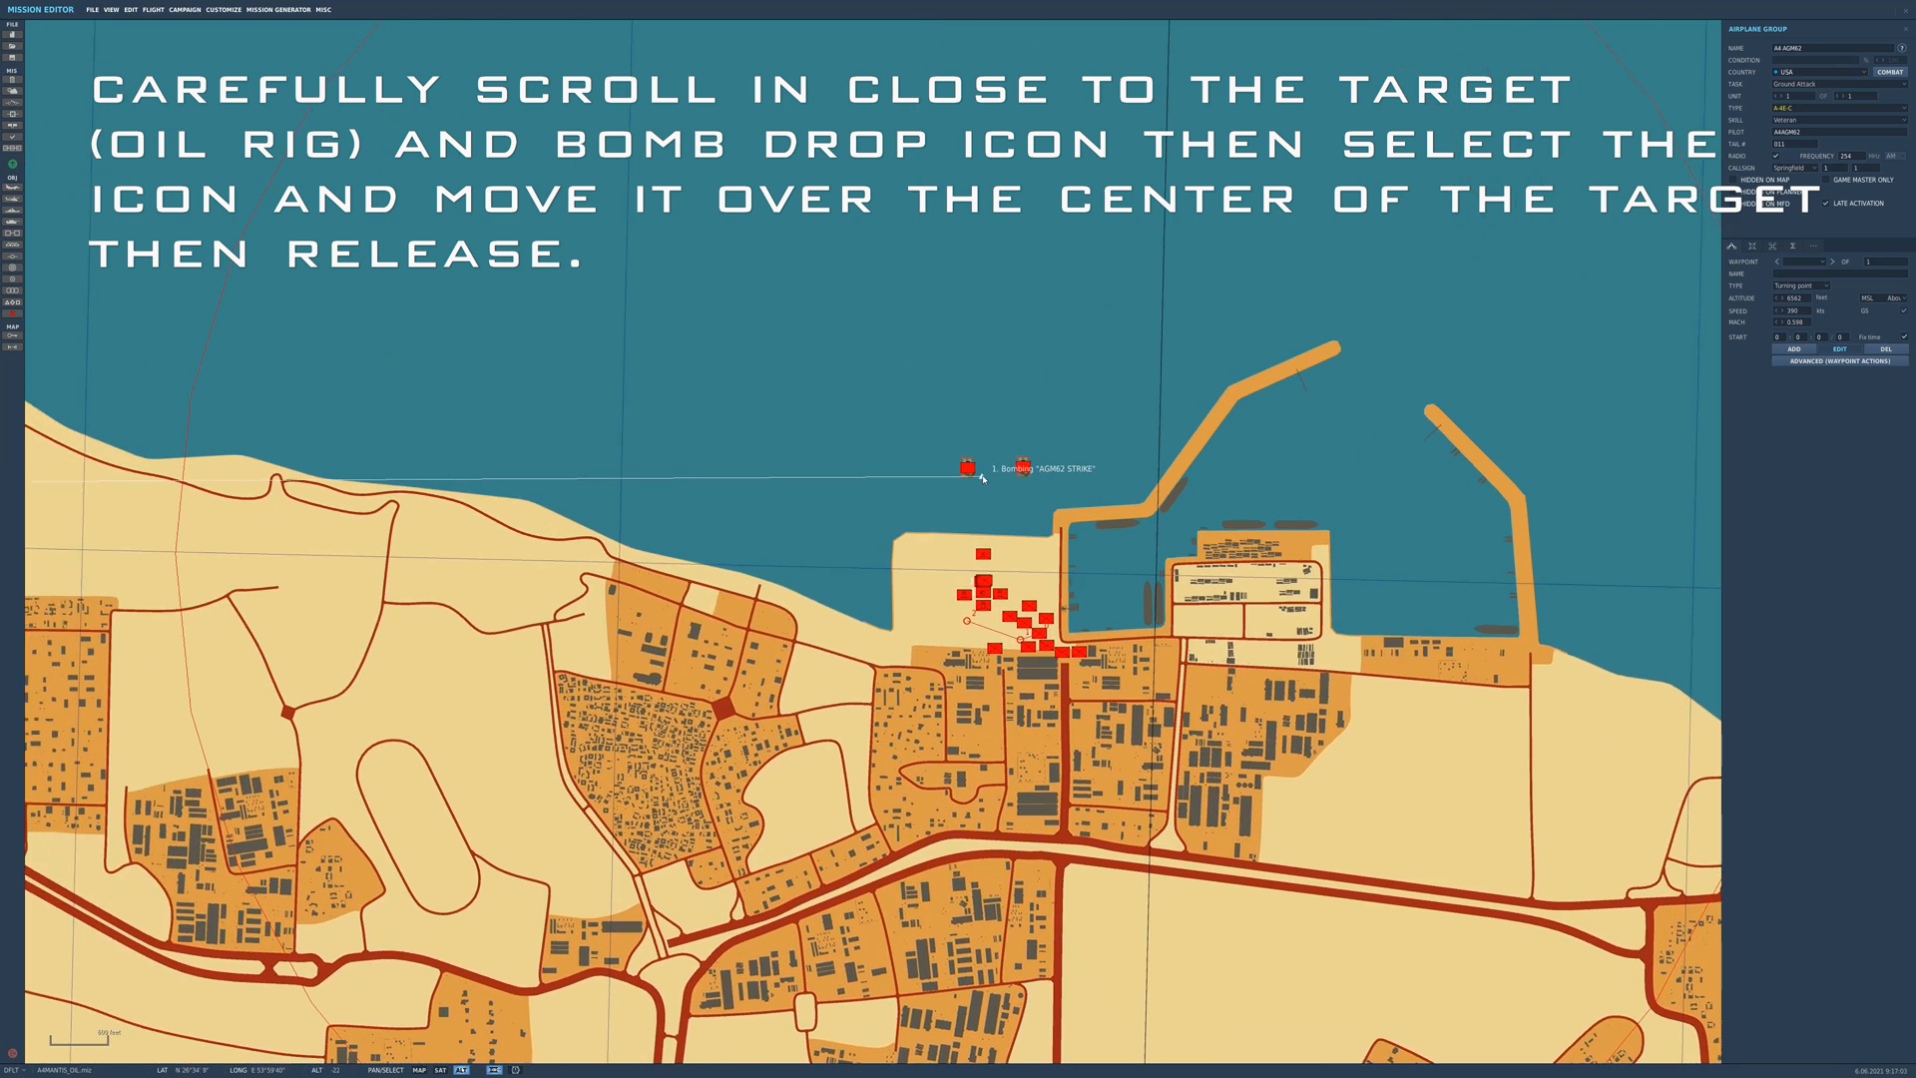
click(965, 469)
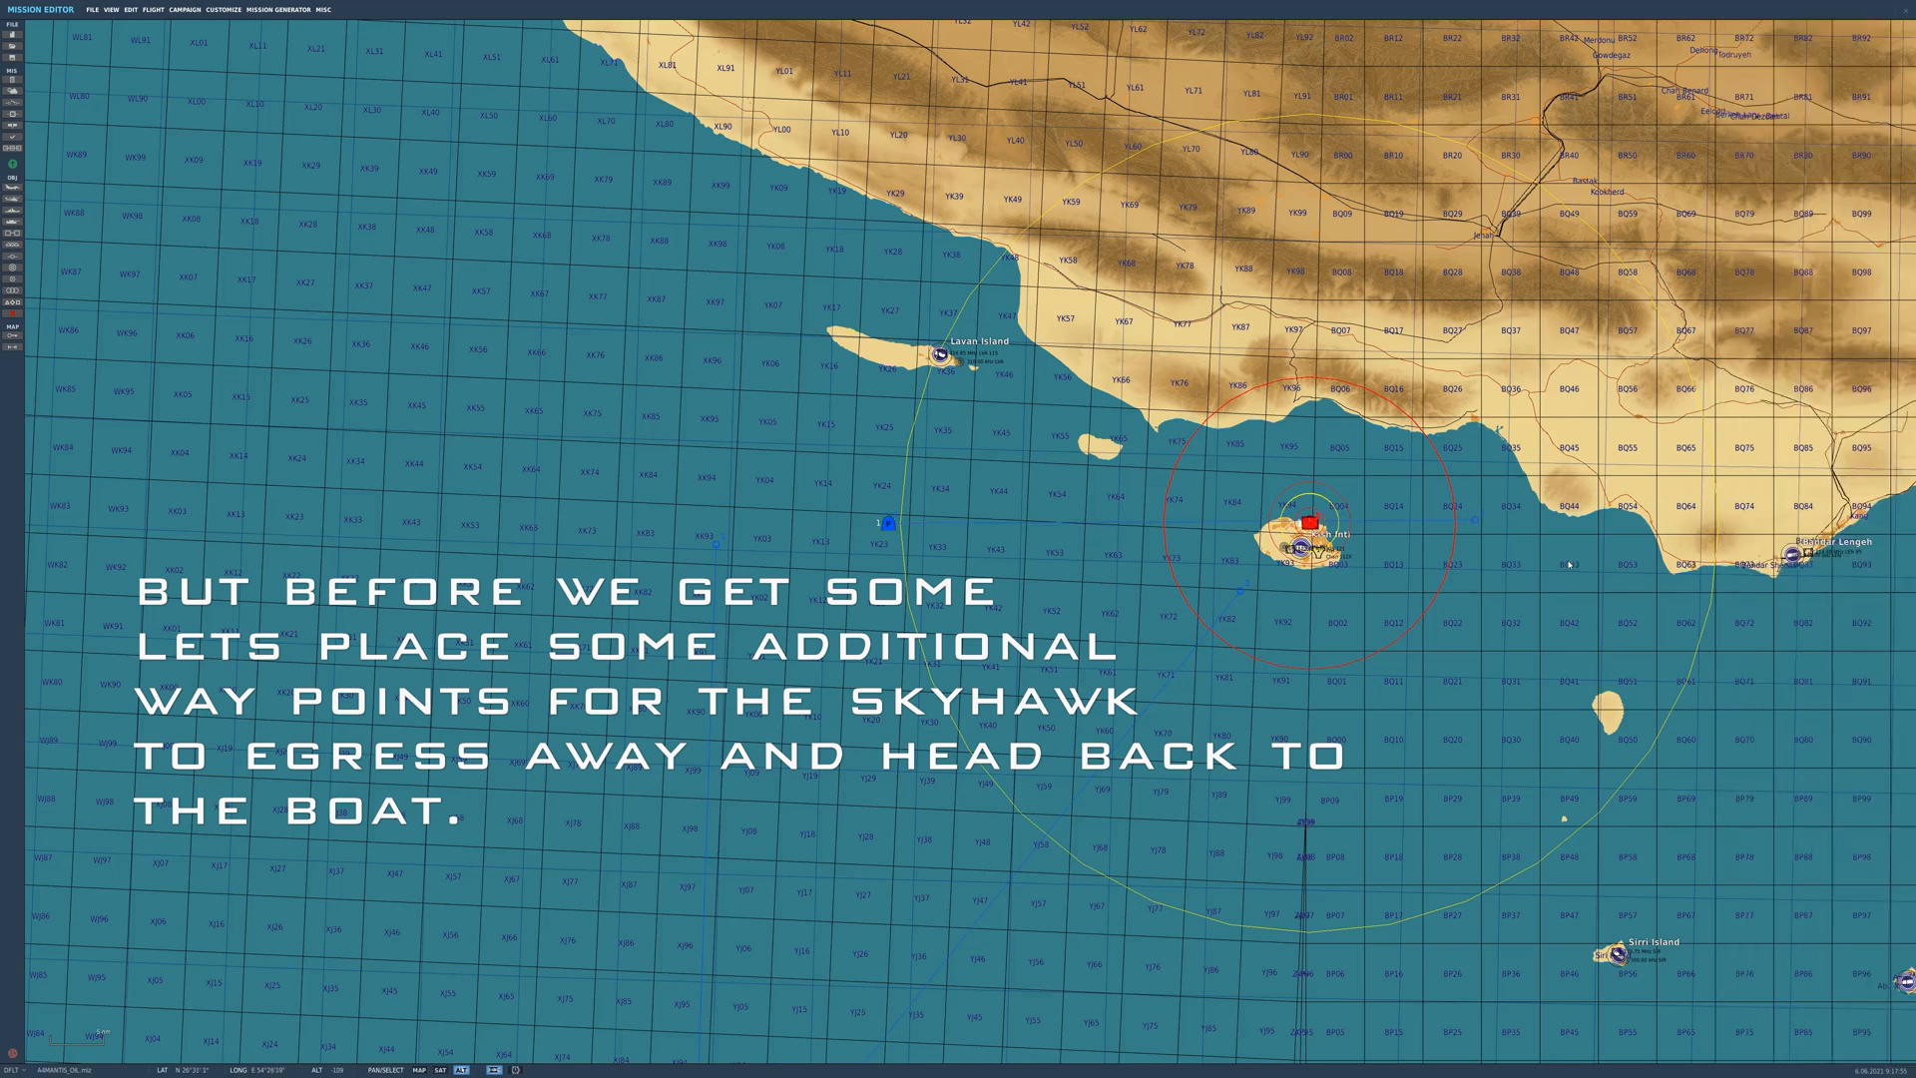
mouse_move(1475, 519)
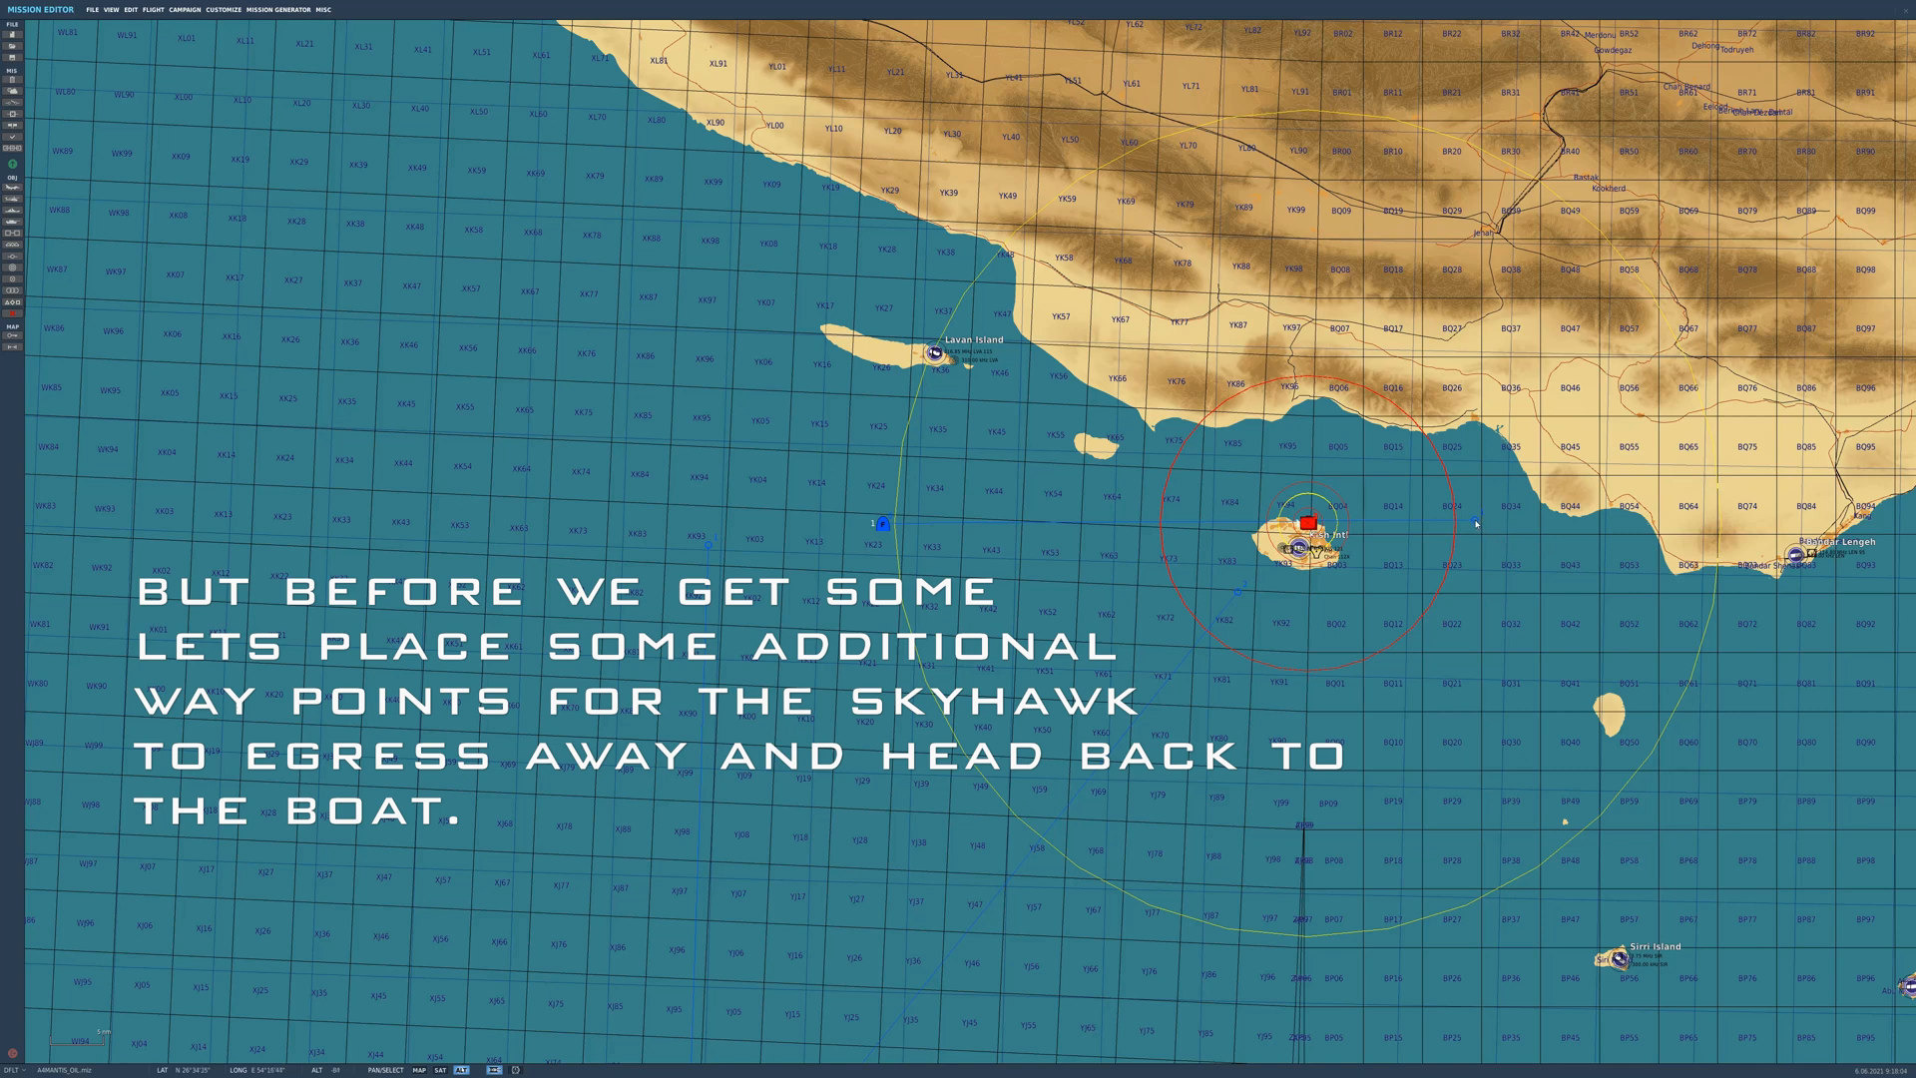
Step: Add an egress waypoint toward the carrier and make the final waypoint a Landing
click(1306, 521)
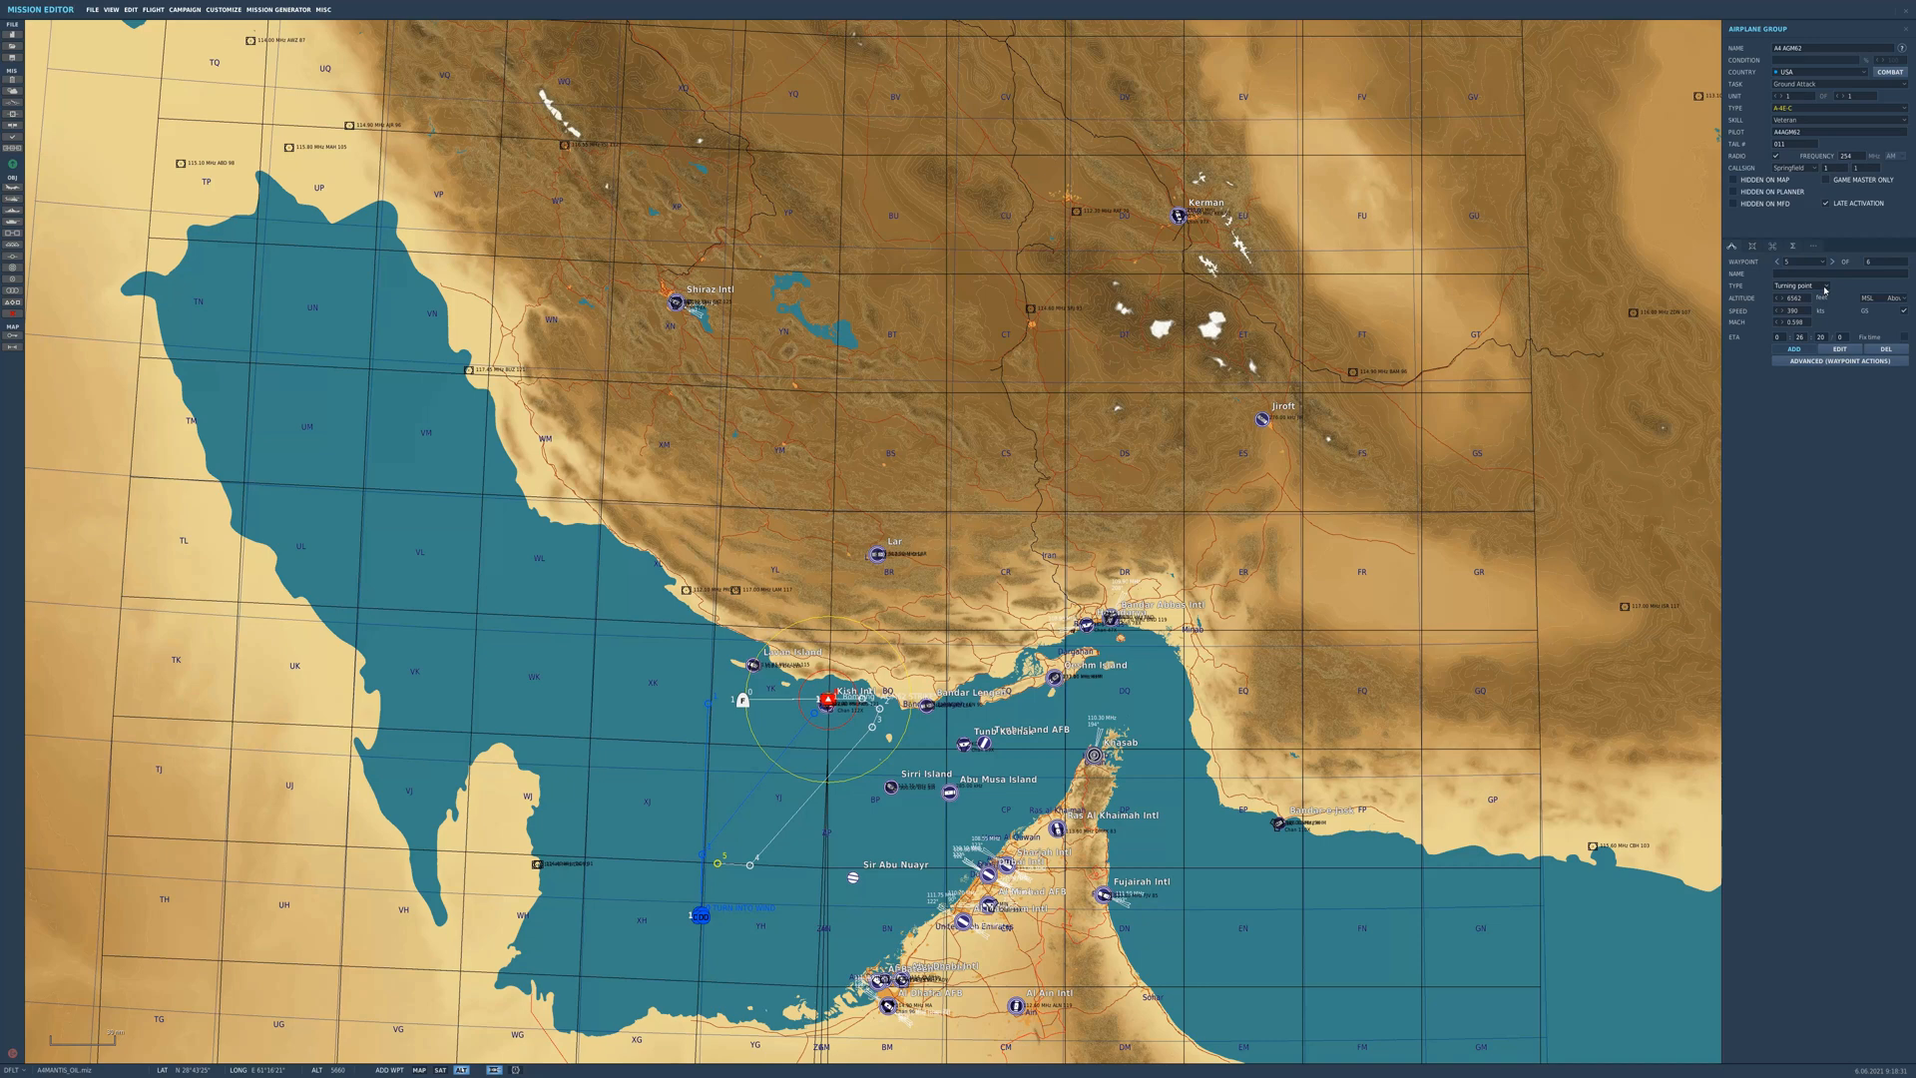
click(1832, 287)
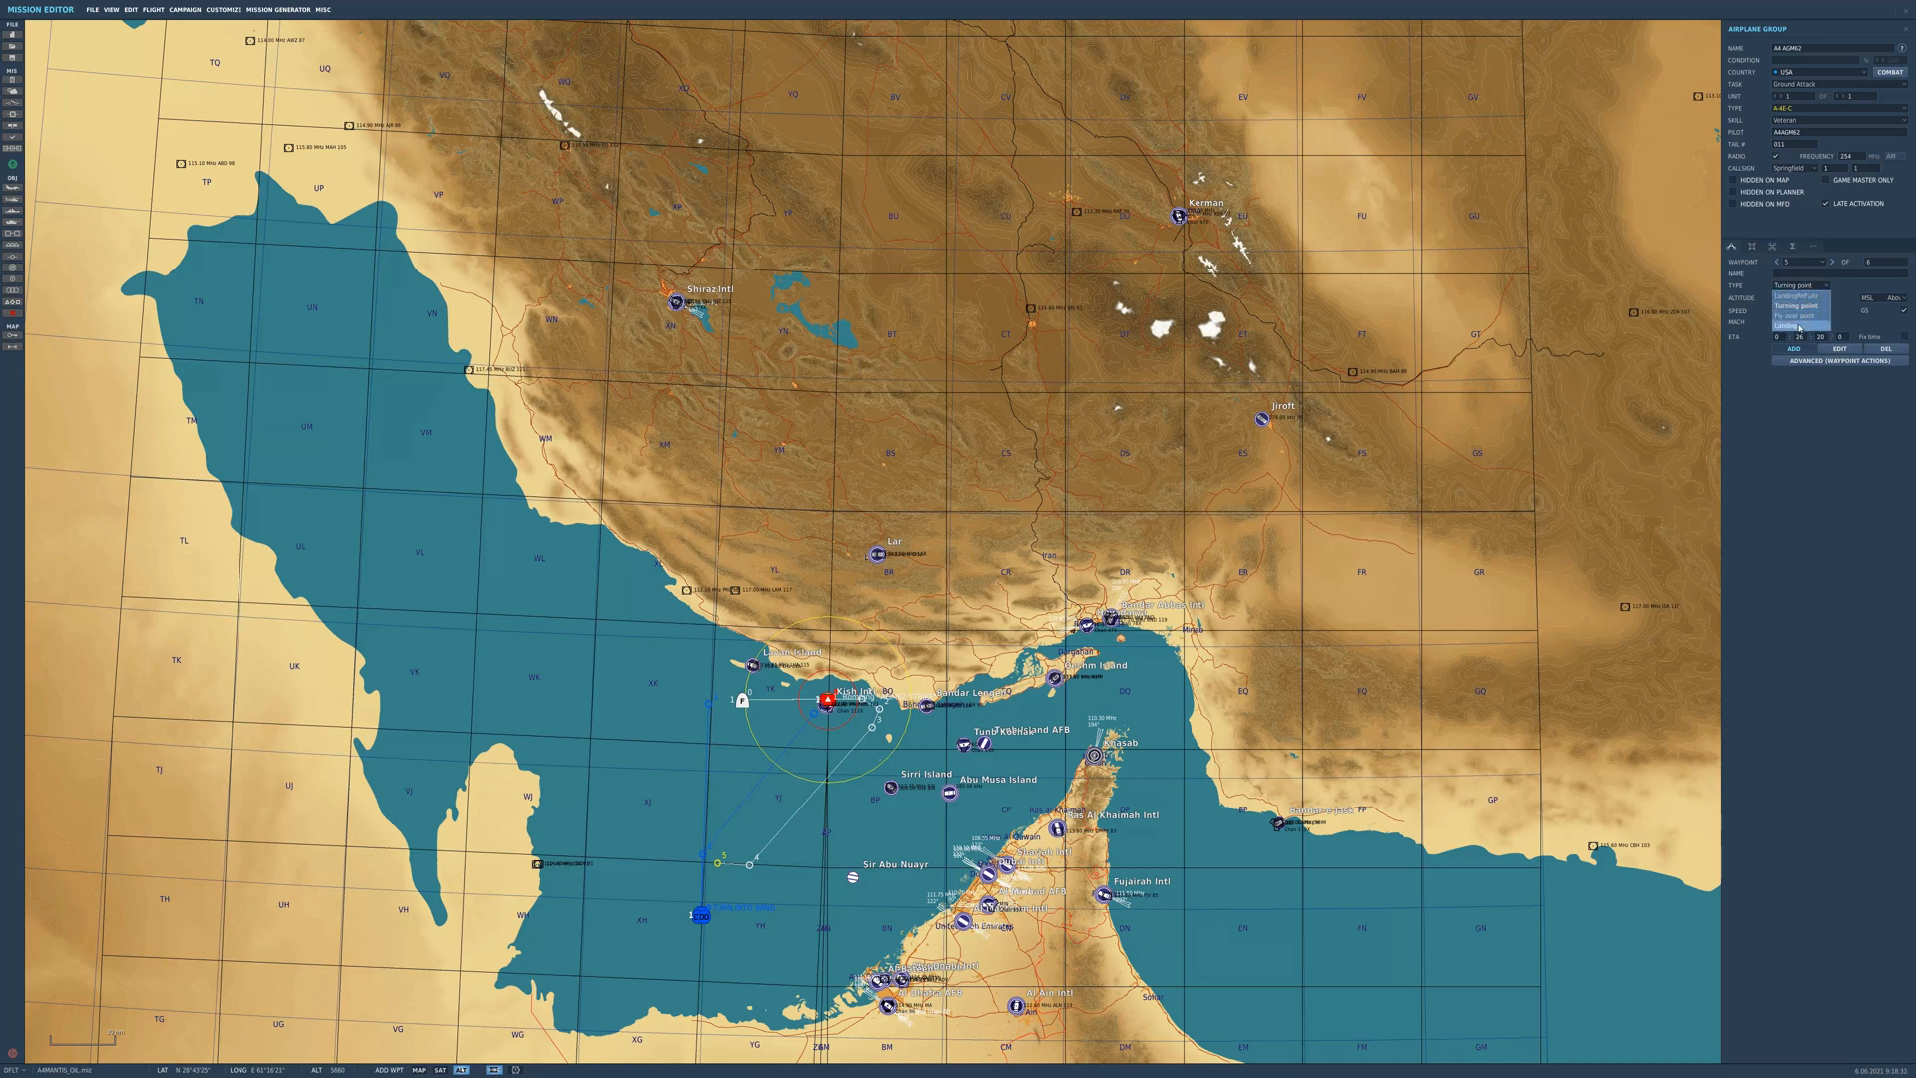
click(1796, 293)
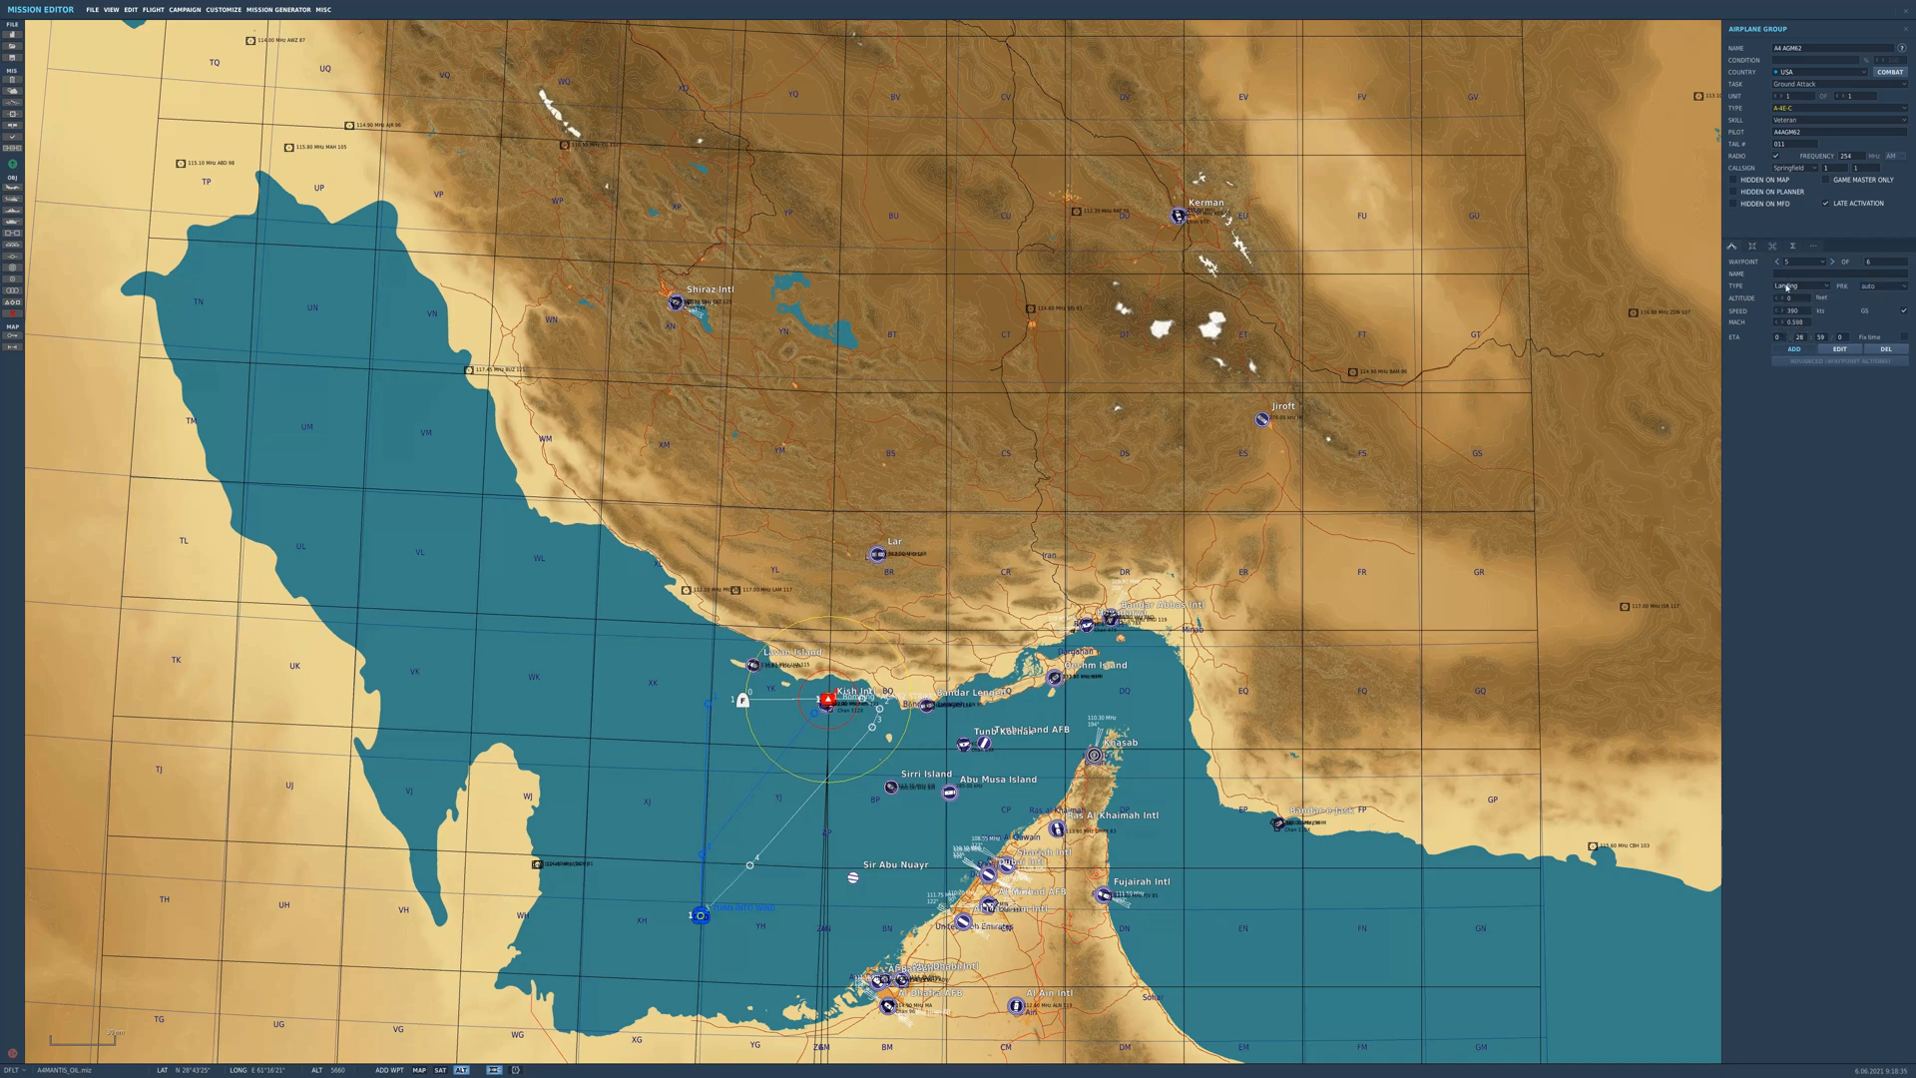